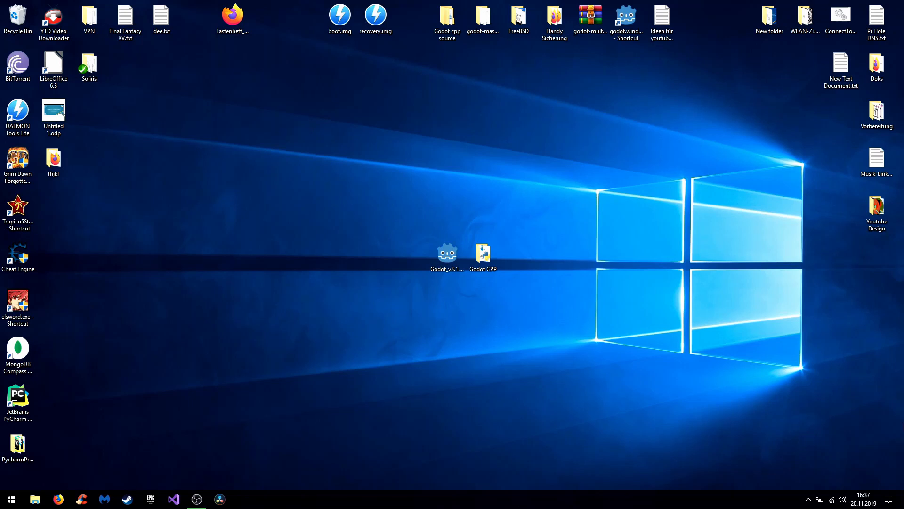
Launch File Explorer from the taskbar and open the Storage (E:) drive
left_click(34, 500)
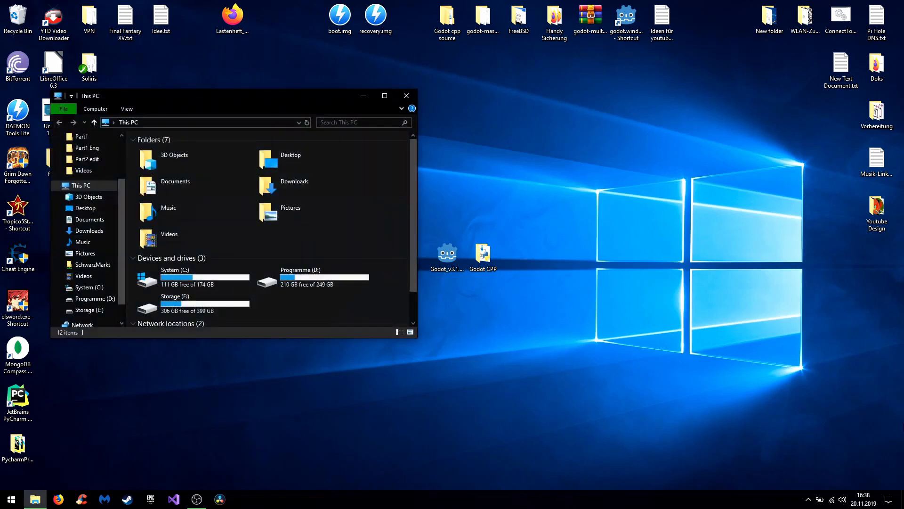
left_click(190, 302)
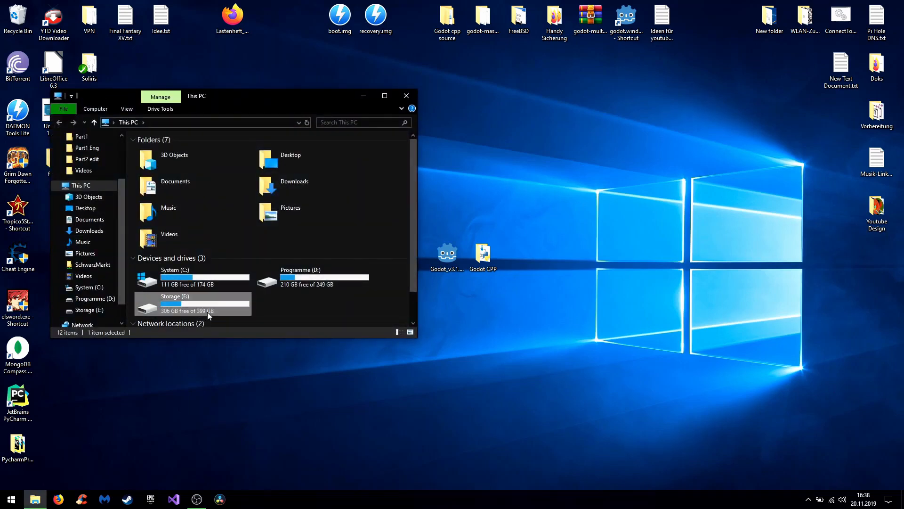
double_click(176, 304)
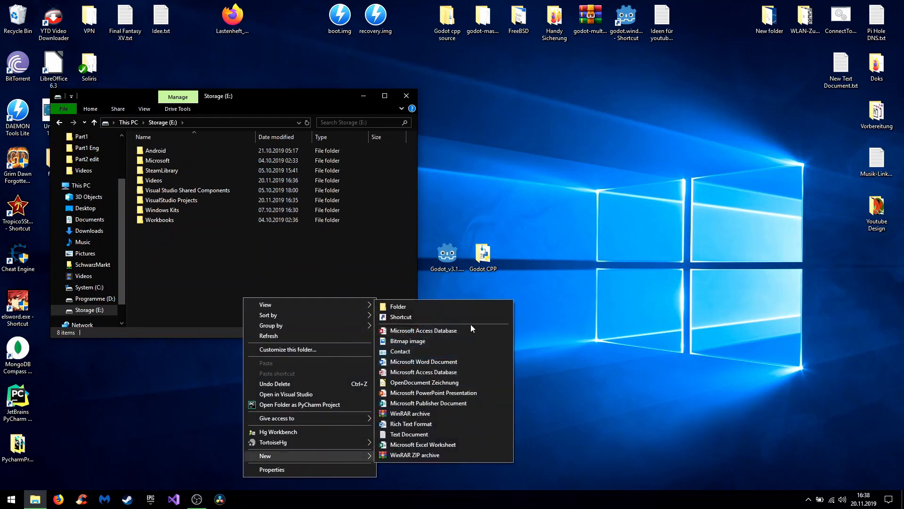
Create folders GodotBindings and GodotProjects on E:, with a CPP D... subfolder inside GodotProjects
left_click(397, 306)
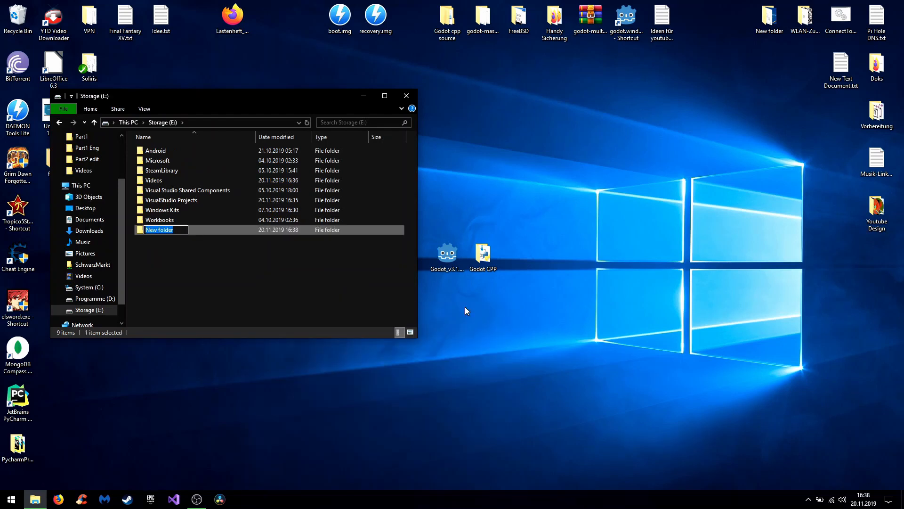
type("GodotBindings")
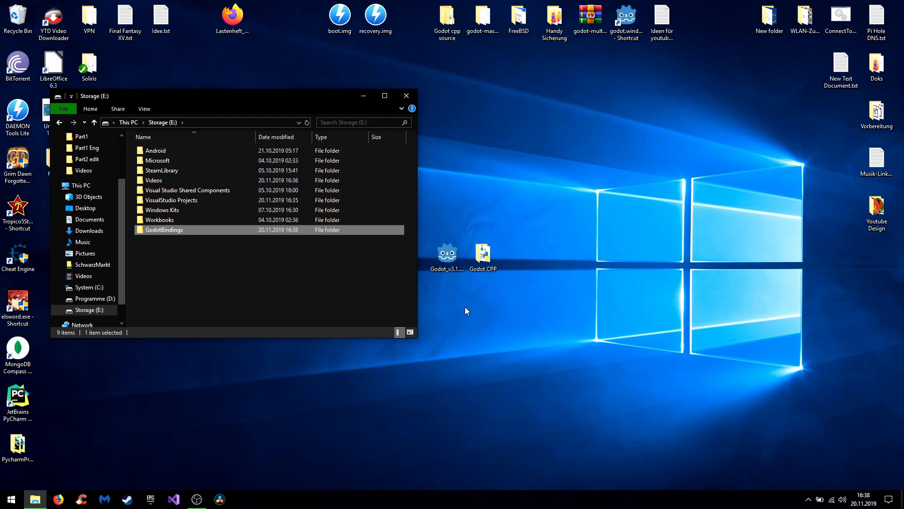
left_click(338, 275)
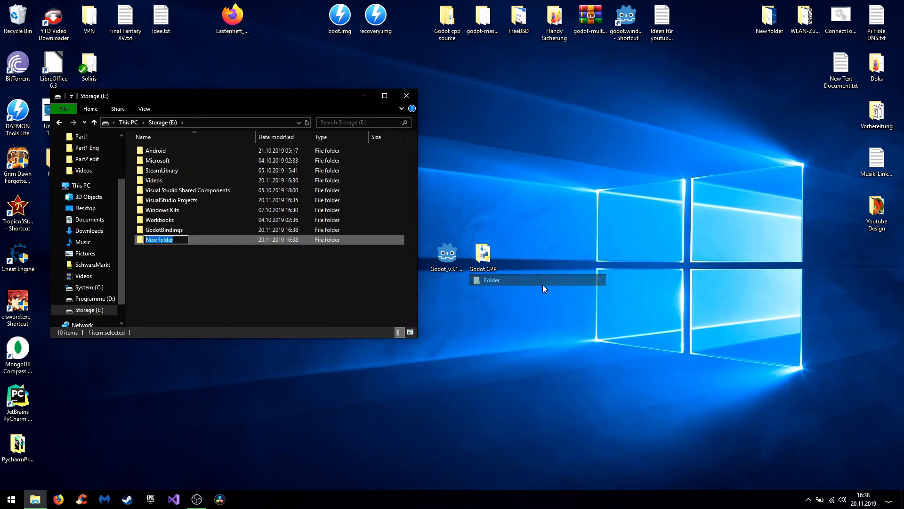
type("GodotP")
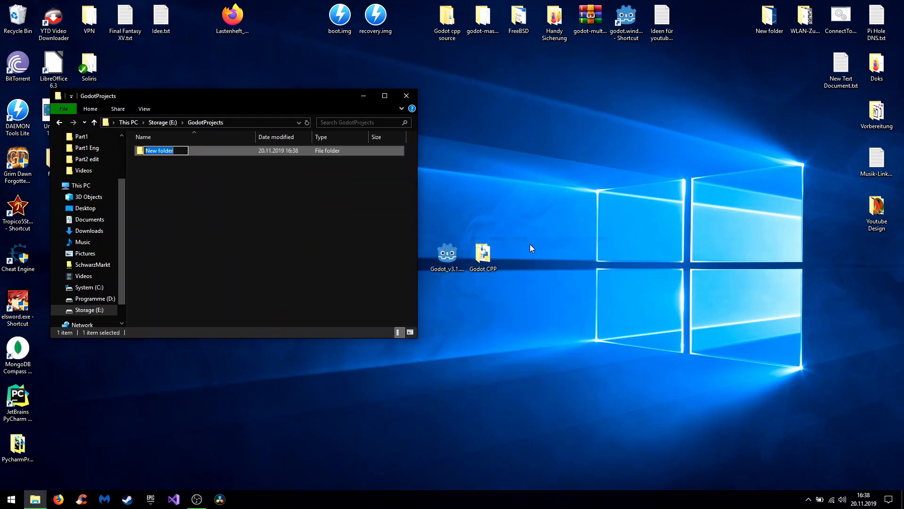
type("CPP D")
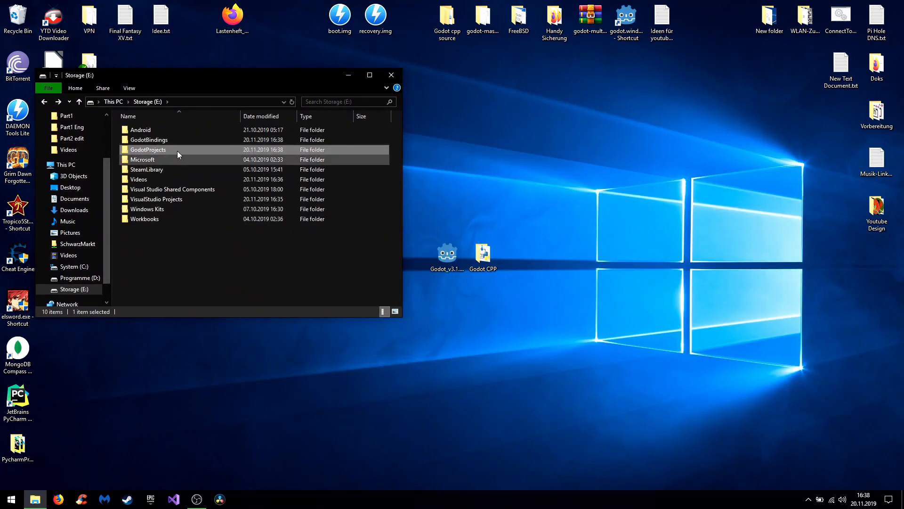
Copy bin, godot_headers and include from godot-cpp-master into GodotBindings
double_click(148, 139)
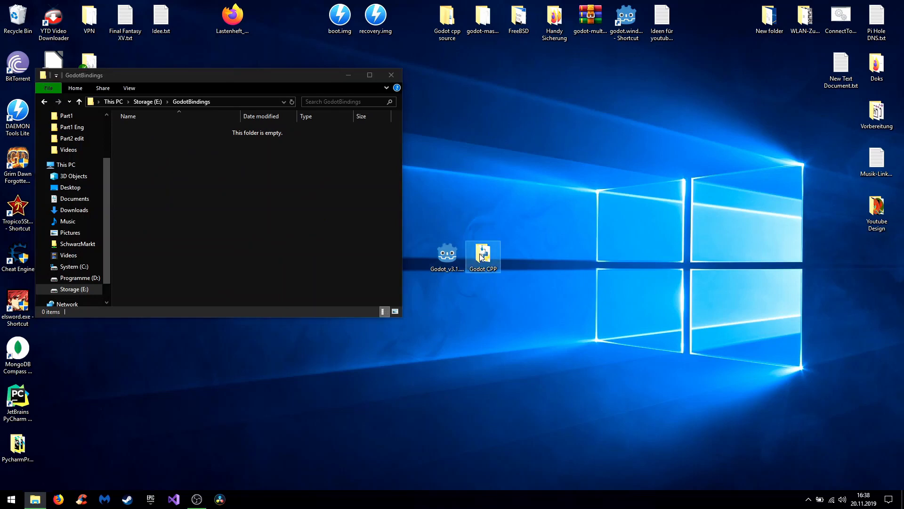
double_click(482, 256)
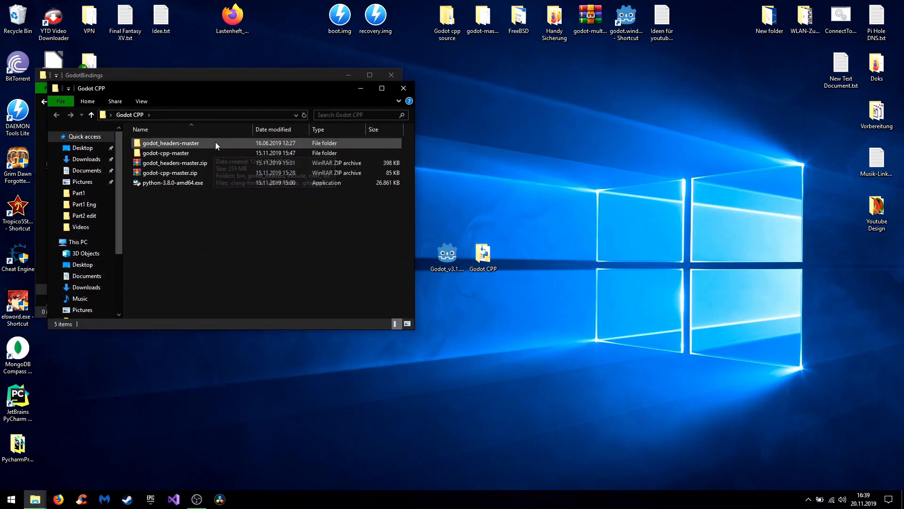
left_click(165, 153)
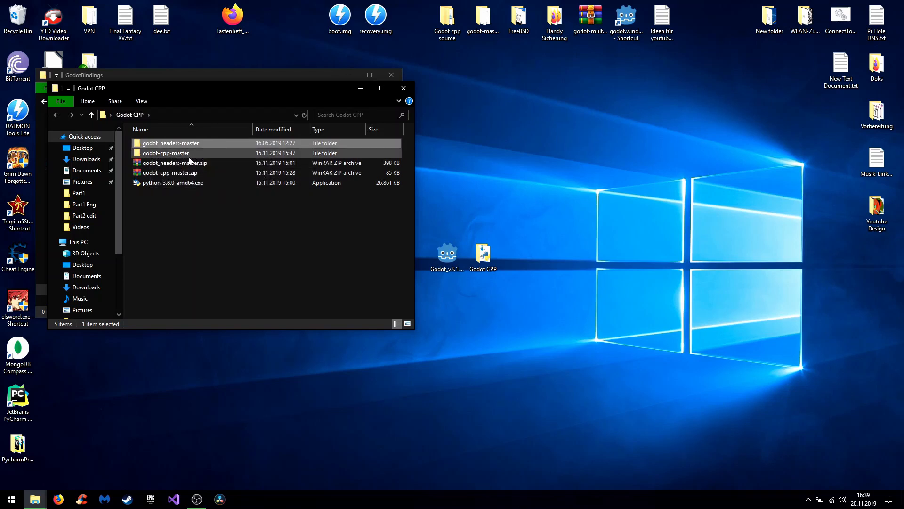
double_click(166, 153)
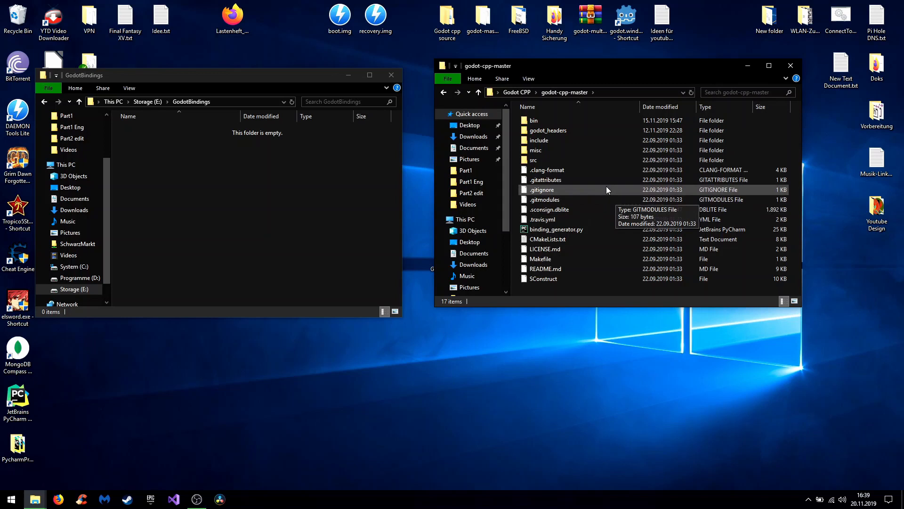
left_click(539, 141)
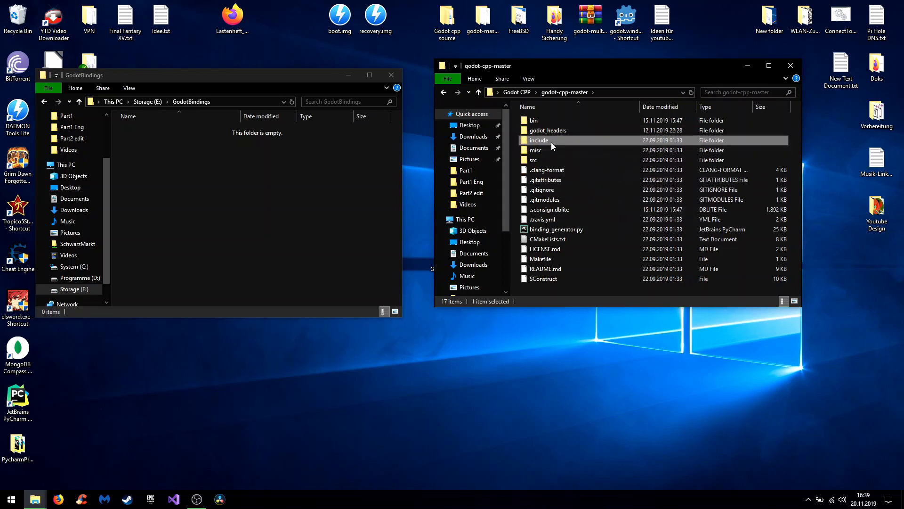
left_click(548, 130)
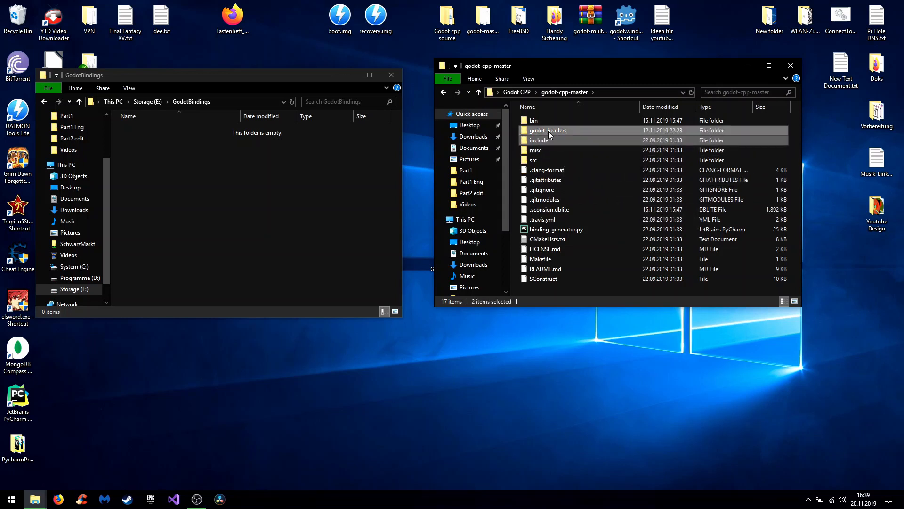
mouse_move(533, 119)
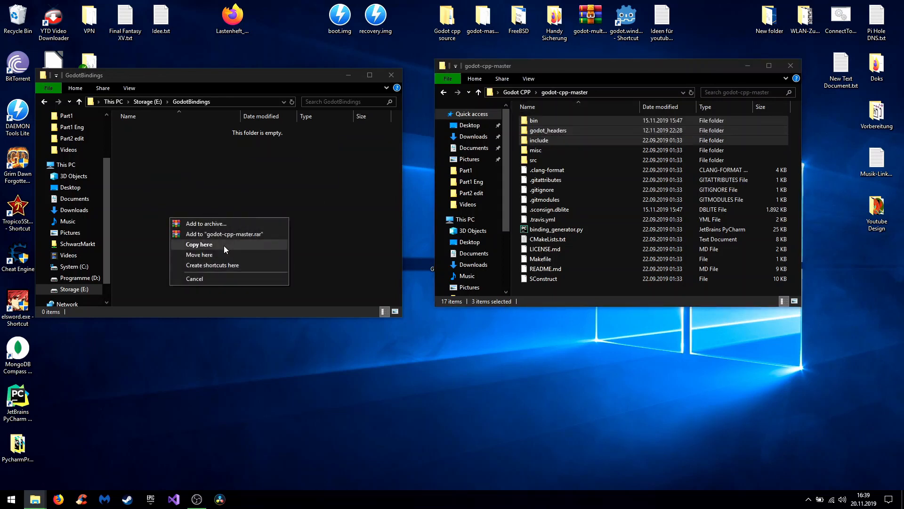
left_click(199, 244)
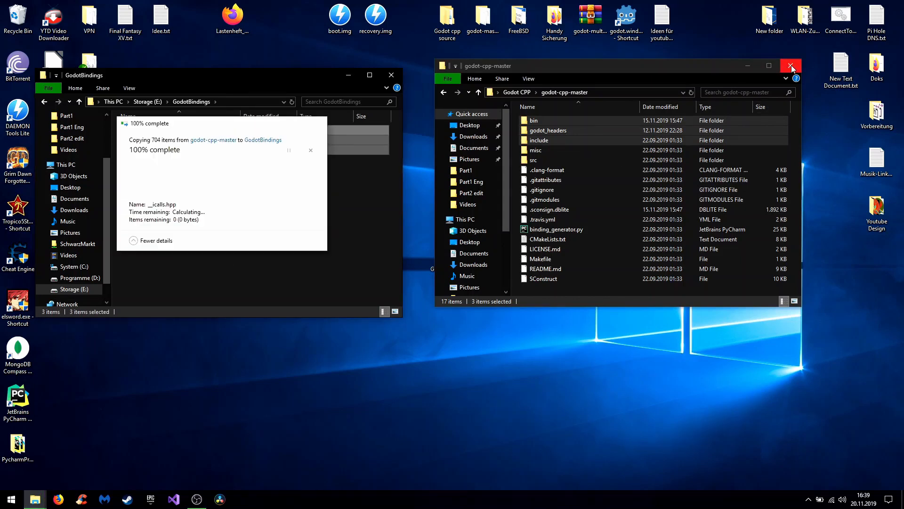
Close the source window, rename the bin copy to lib, and return to Storage (E:)
left_click(790, 65)
type("lib")
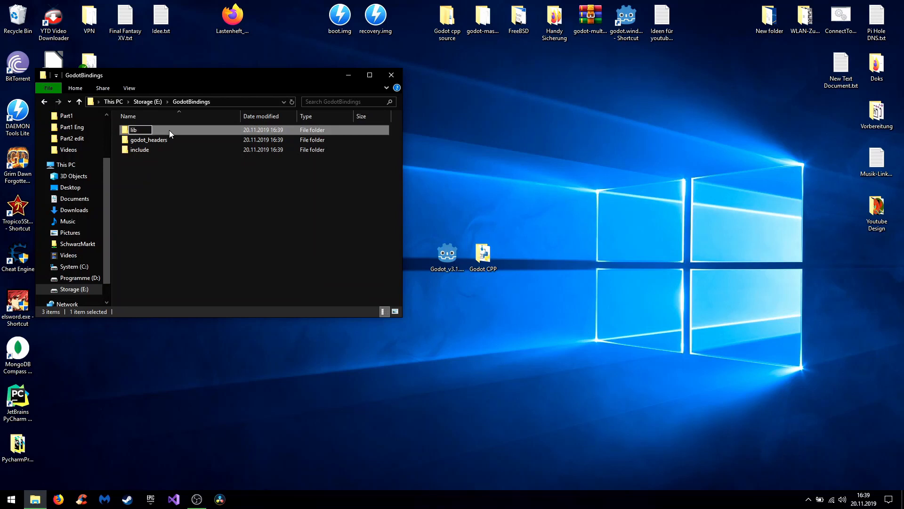
double_click(132, 129)
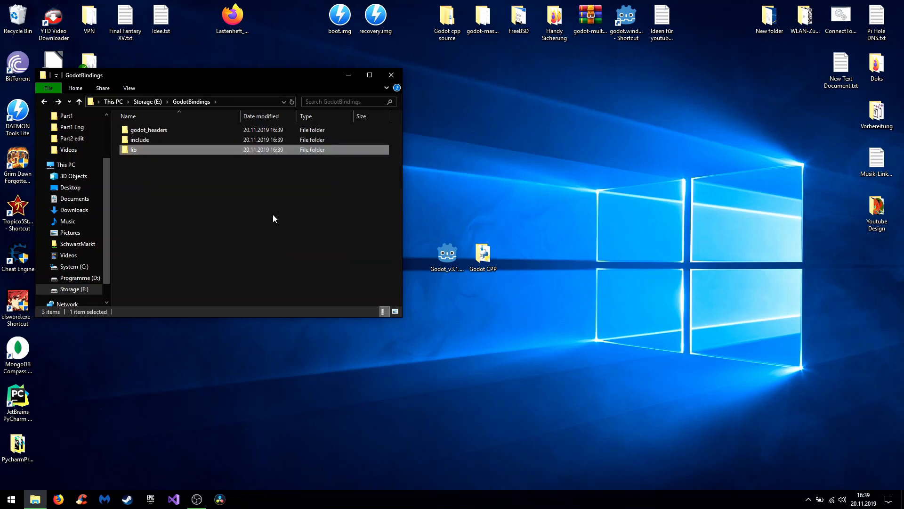
left_click(80, 102)
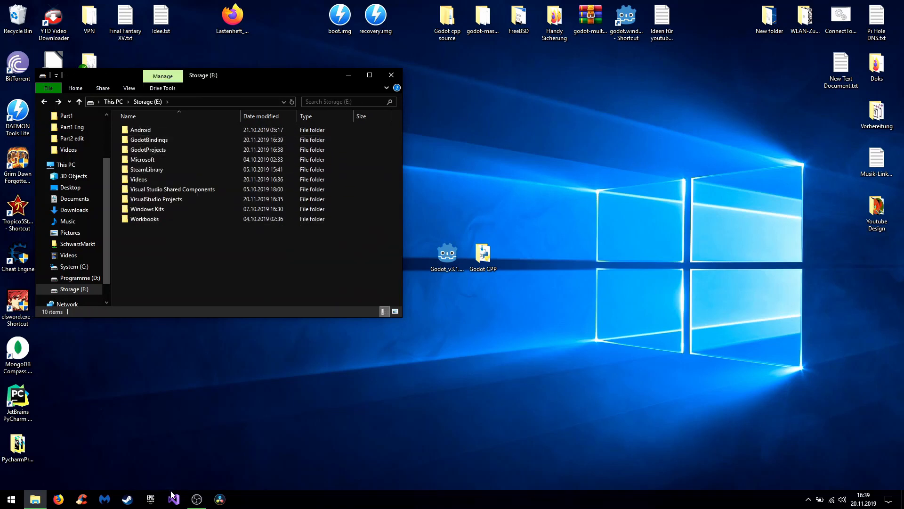
Start Visual Studio 2019 and begin a new C++ Empty Project
left_click(173, 499)
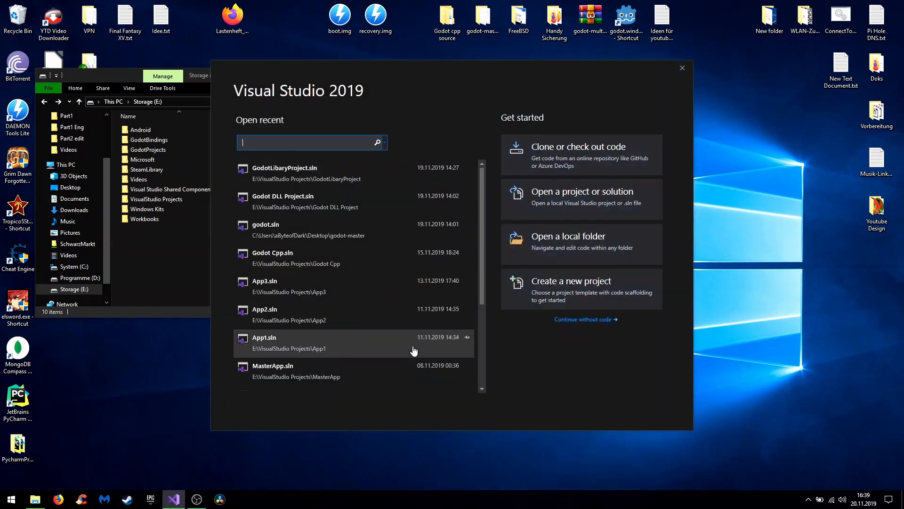
mouse_move(414, 351)
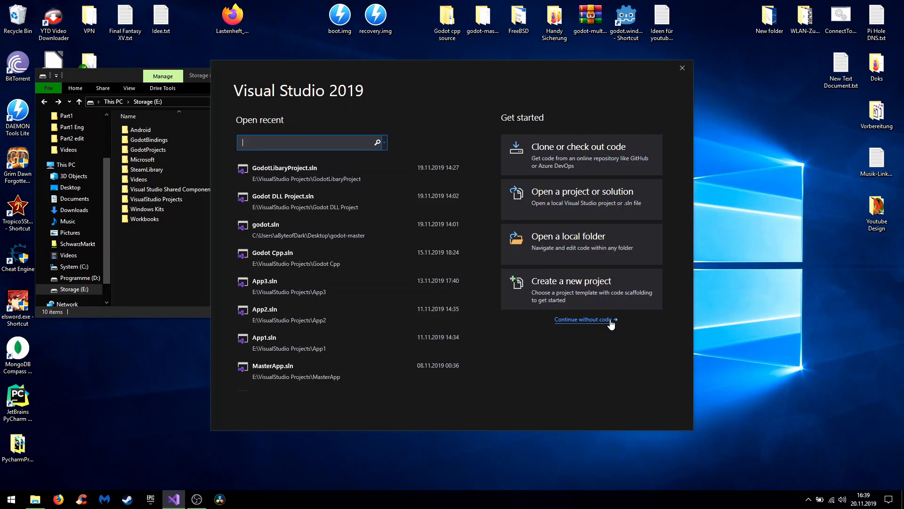
left_click(571, 281)
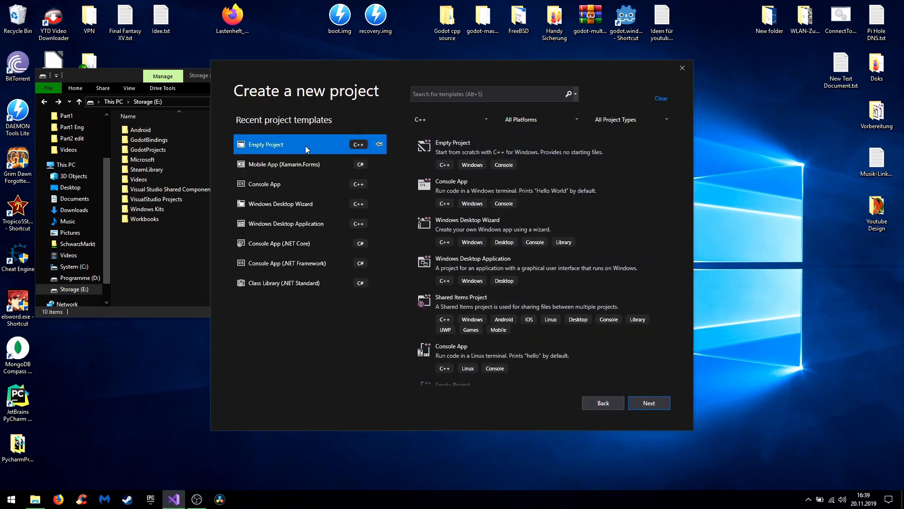
left_click(490, 93)
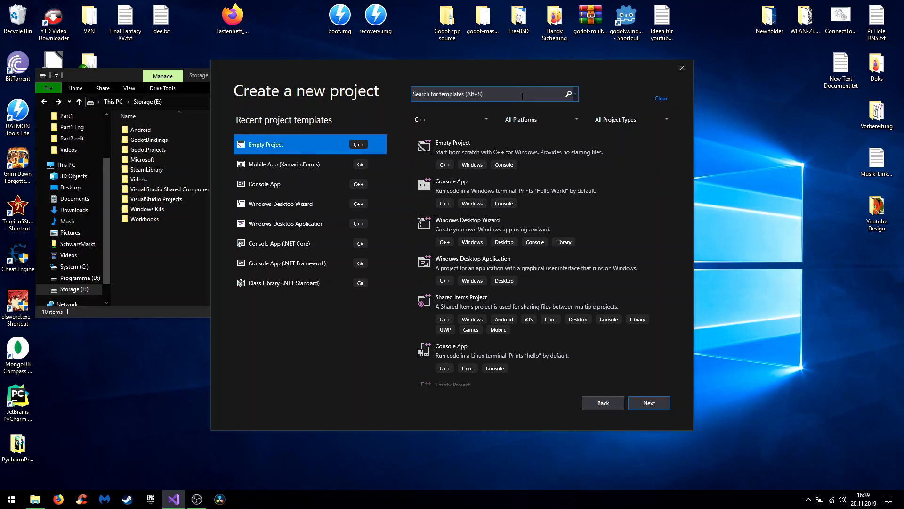
left_click(648, 403)
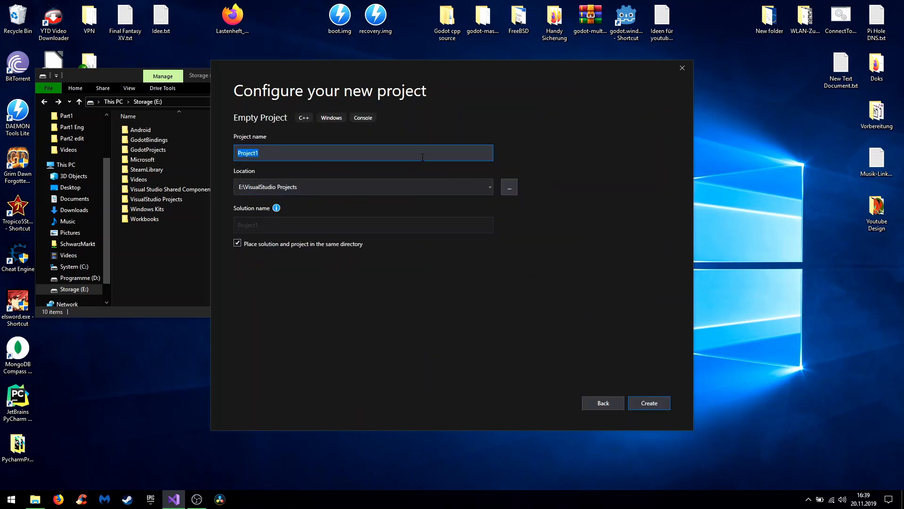
Name the project GodotDLLTutorial and create it
type("Godo")
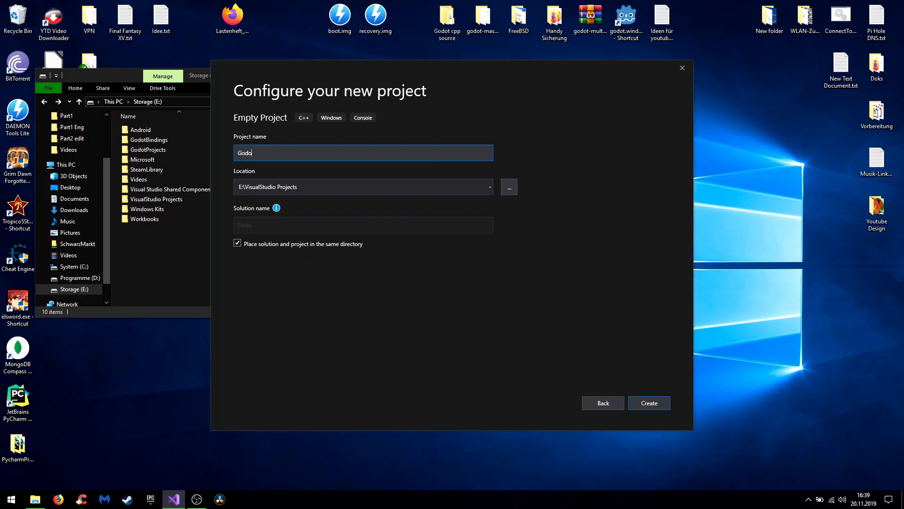
type("tDLL")
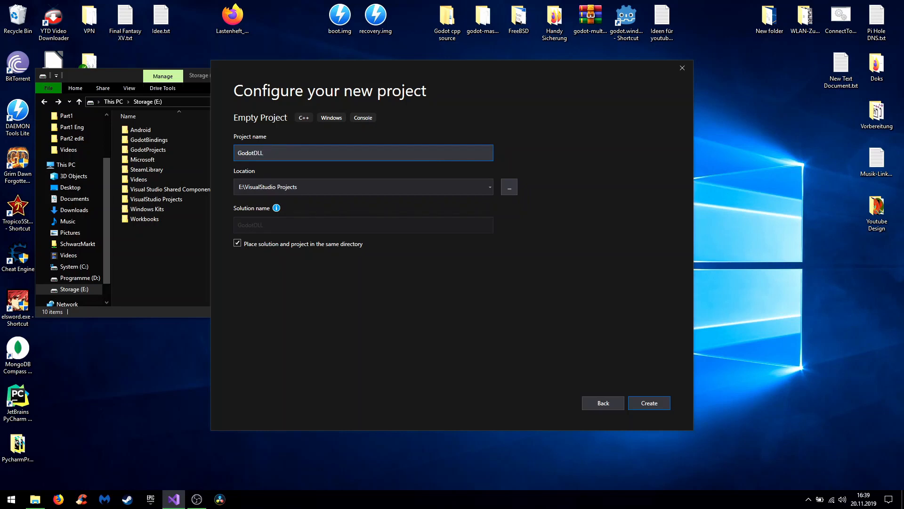
type("Tutoria")
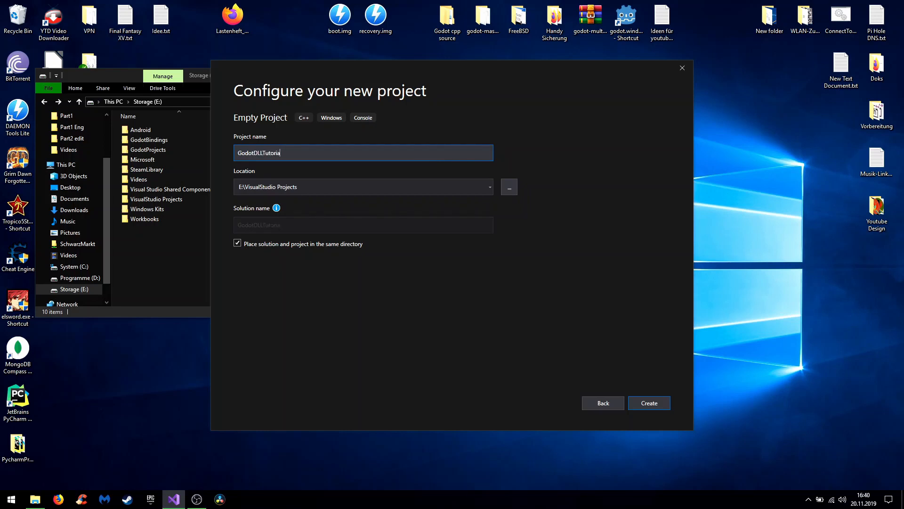
left_click(648, 402)
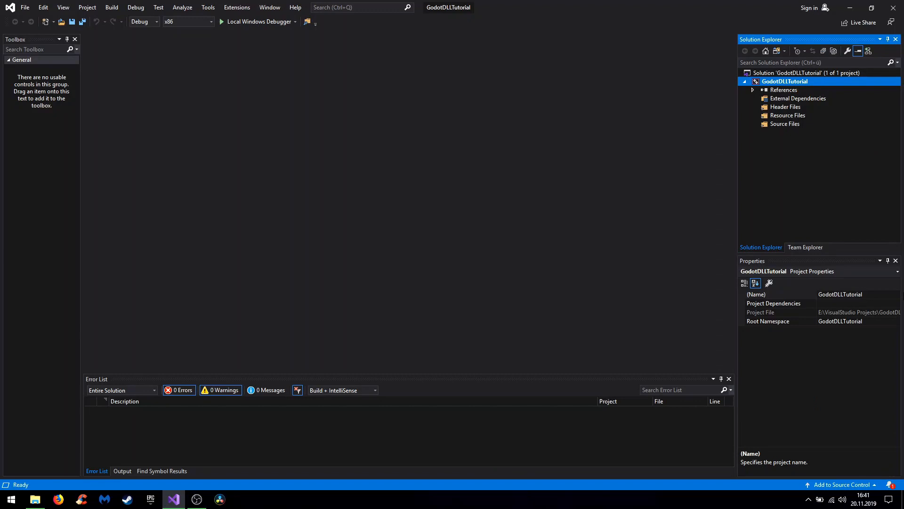
mouse_move(746, 93)
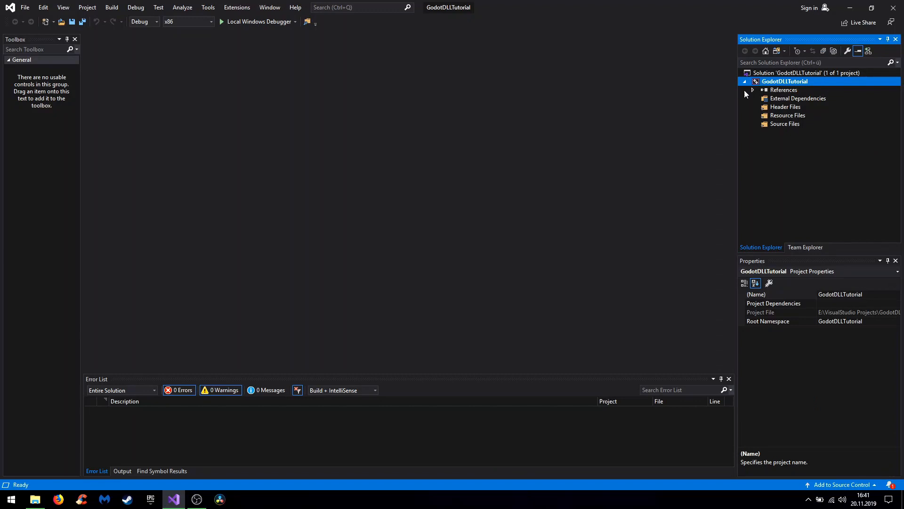
Bring up the project's property pages set to All Configurations
right_click(784, 81)
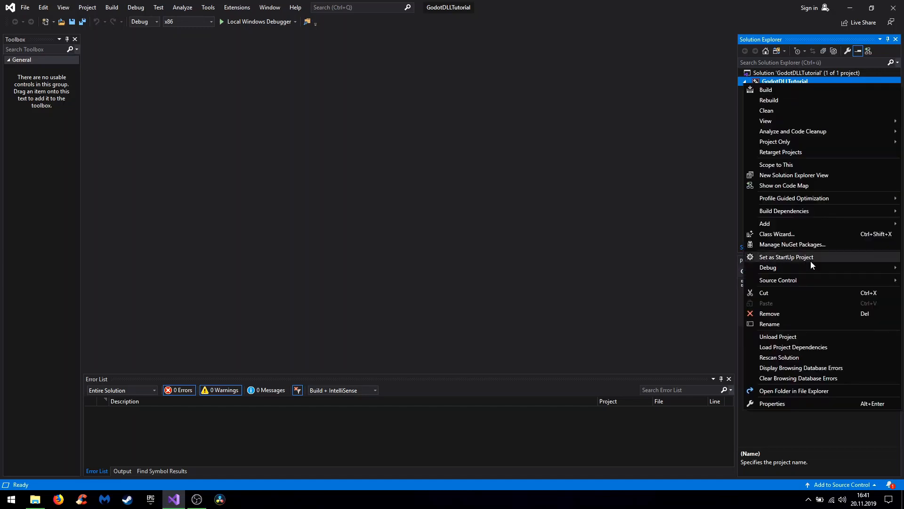
left_click(771, 404)
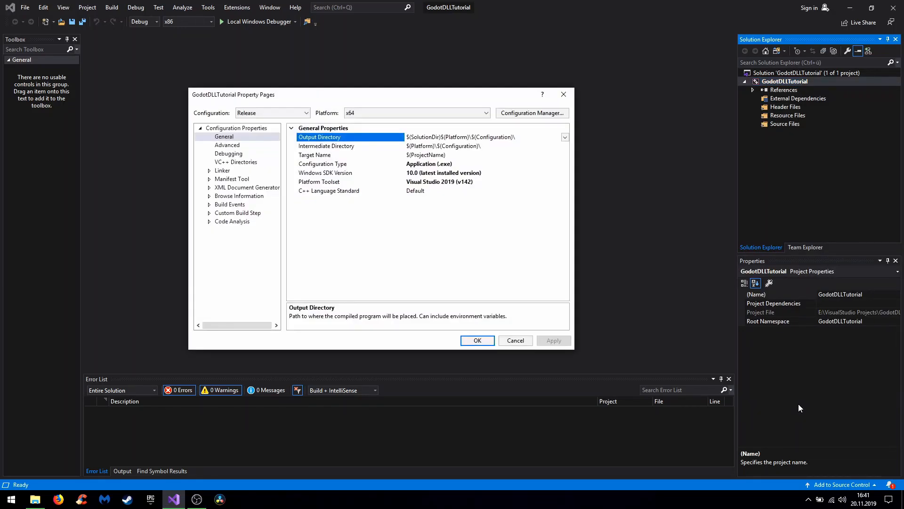
mouse_move(396, 218)
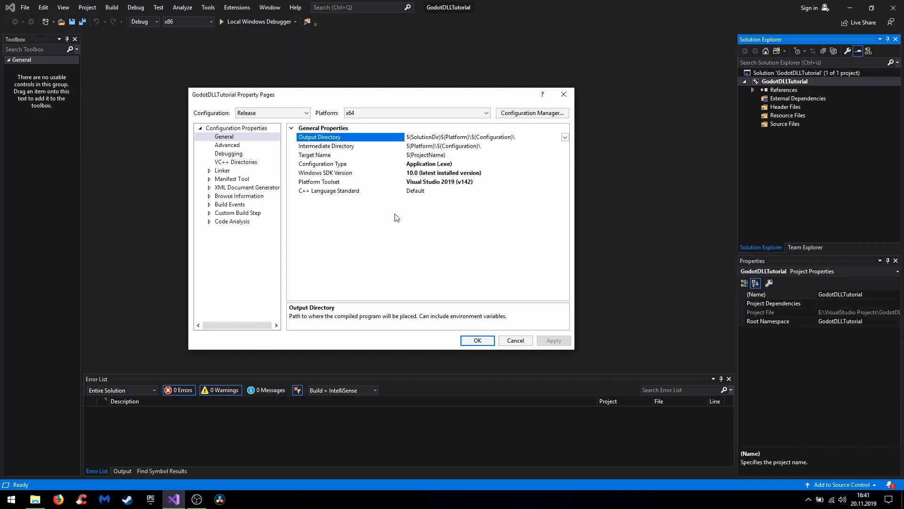
mouse_move(217, 112)
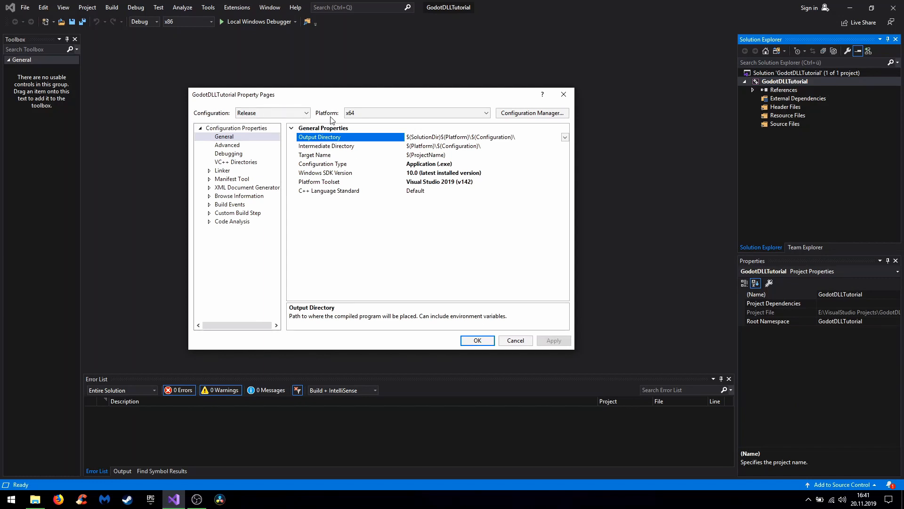
left_click(271, 112)
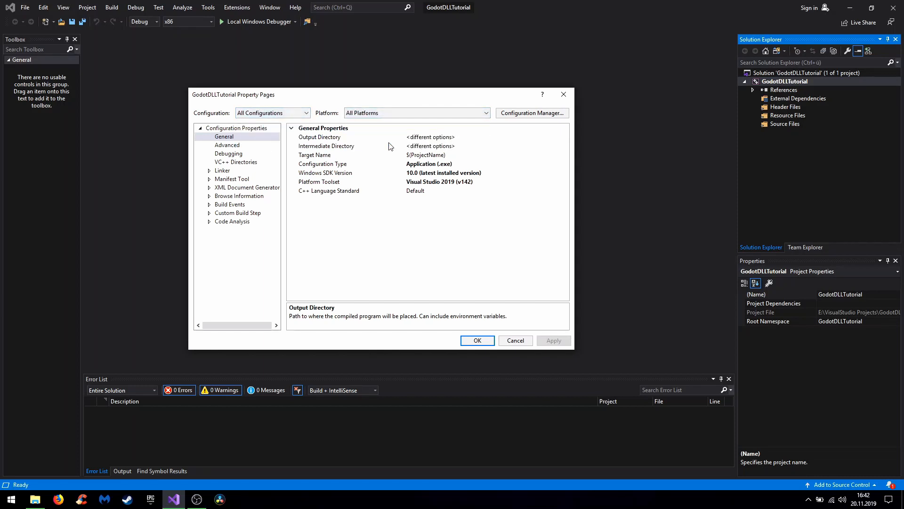
mouse_move(374, 138)
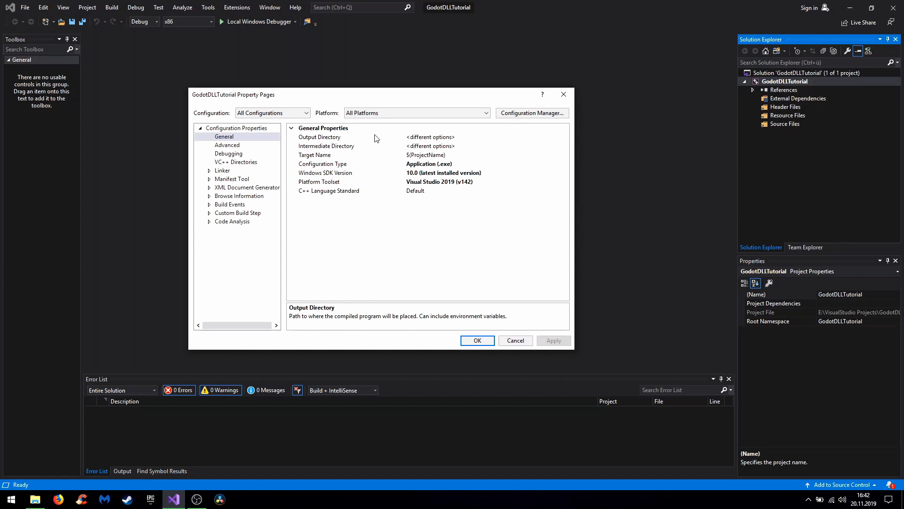
Set Output Directory to ..\..\GodotProjects\CPP DLL Exports\ via the browsed folder
left_click(321, 137)
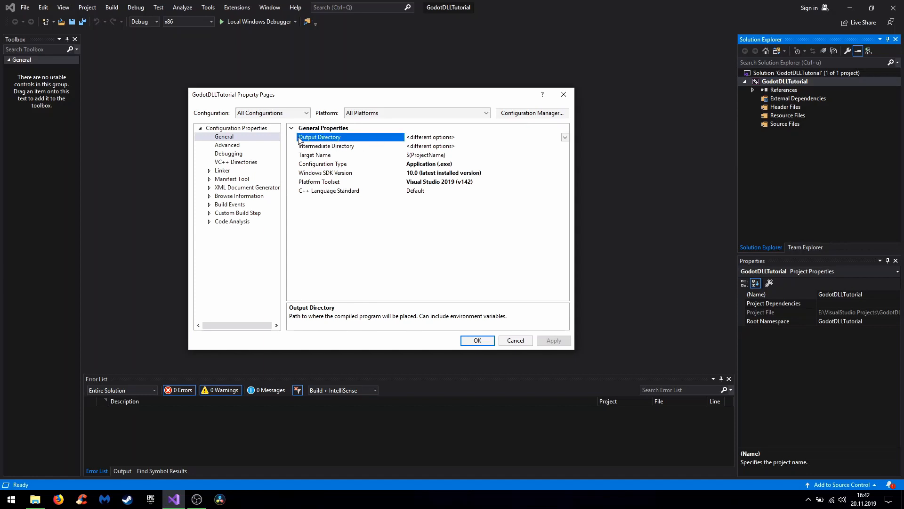
left_click(565, 136)
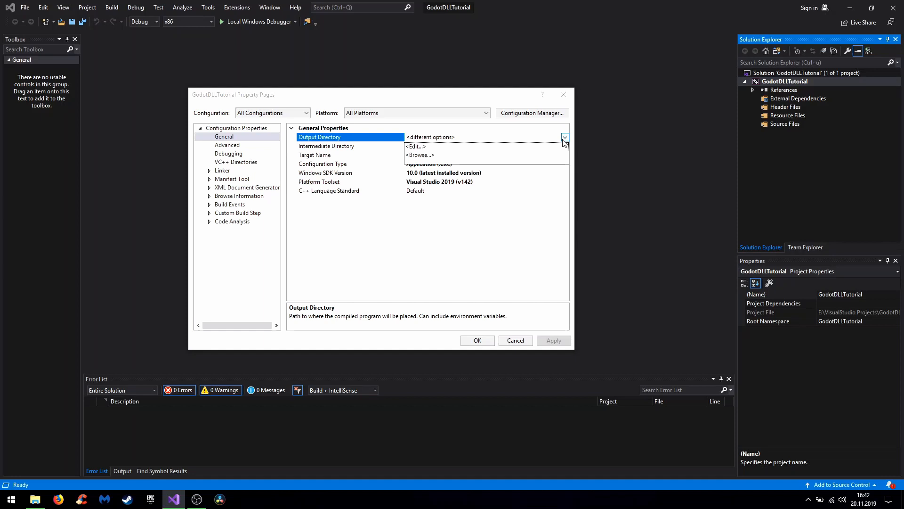
left_click(420, 154)
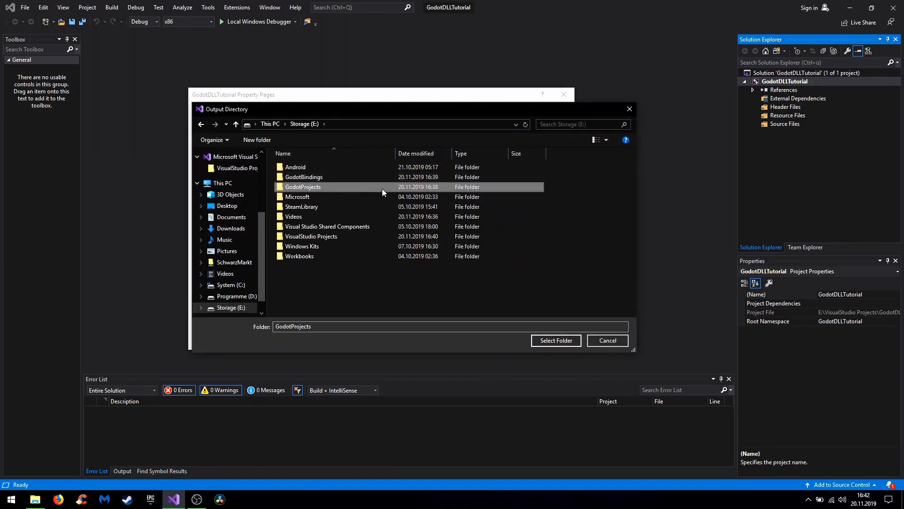
left_click(555, 340)
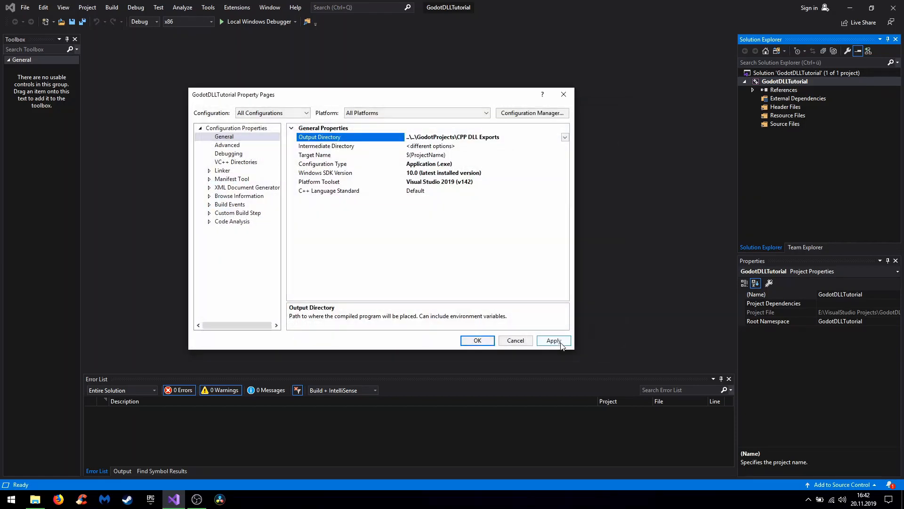
left_click(553, 340)
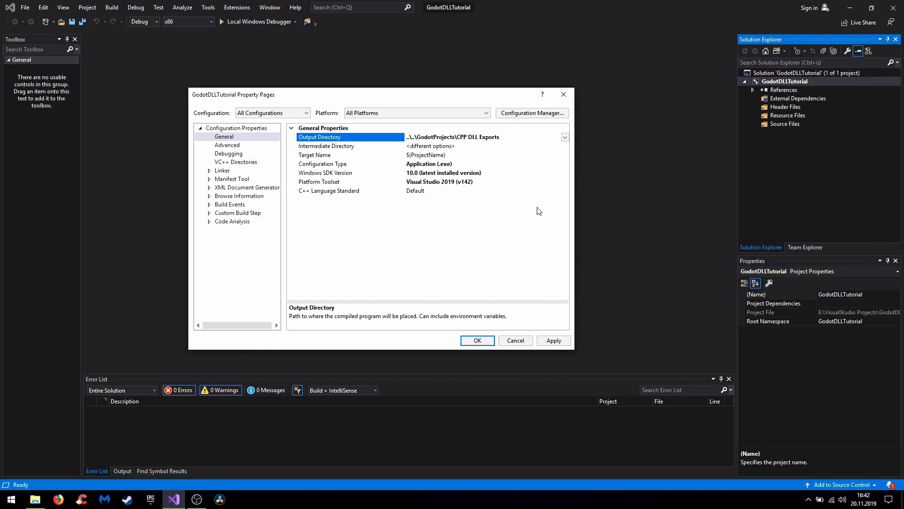
left_click(502, 137)
type("\\")
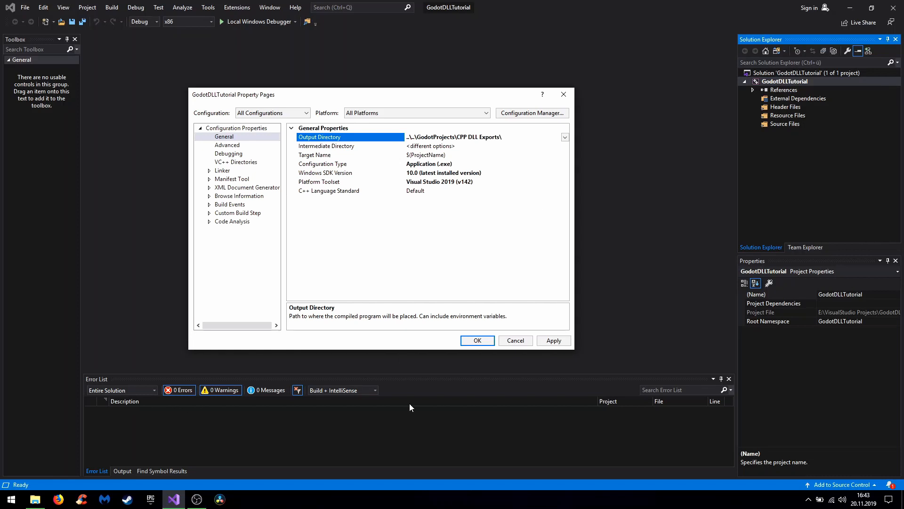
mouse_move(221, 390)
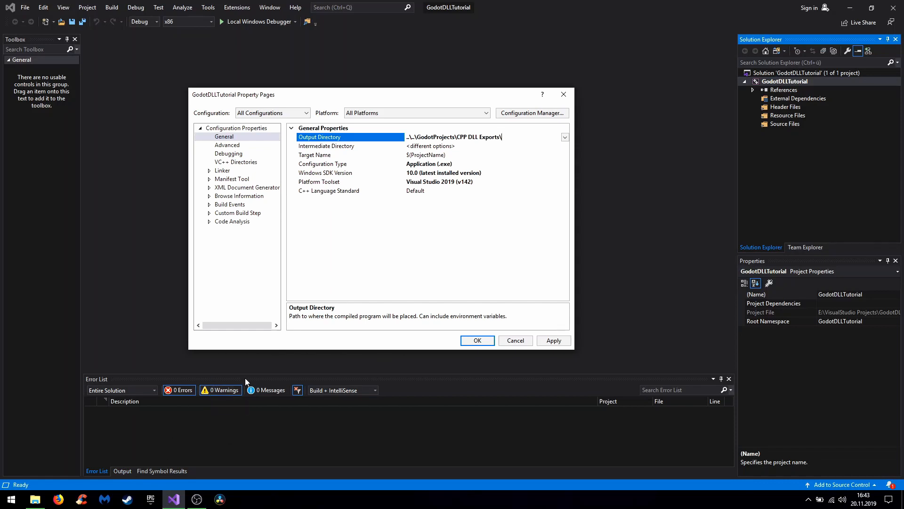
mouse_move(356, 174)
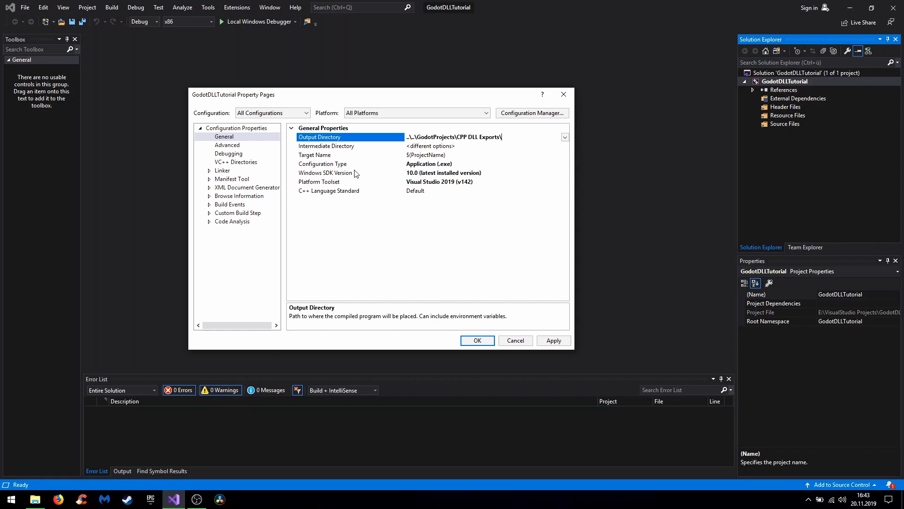
mouse_move(410, 169)
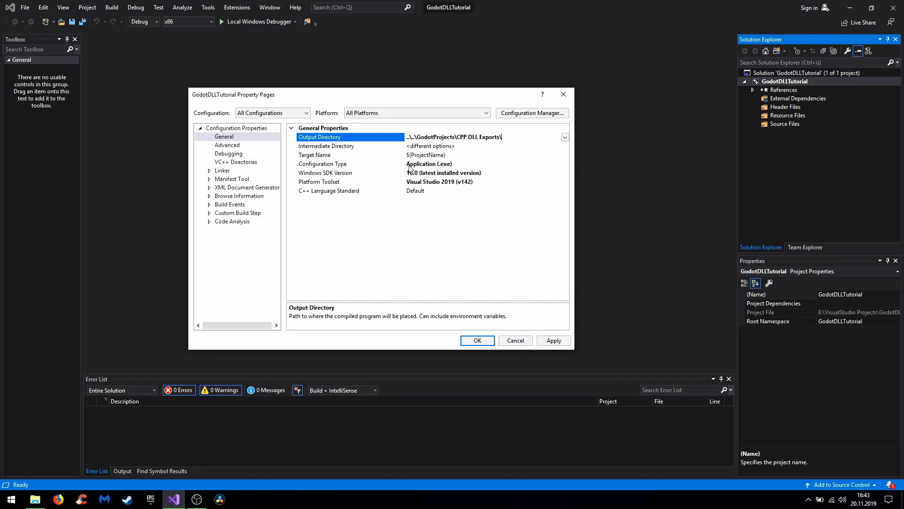
Change Configuration Type to Dynamic Library (.dll) and apply it
left_click(322, 164)
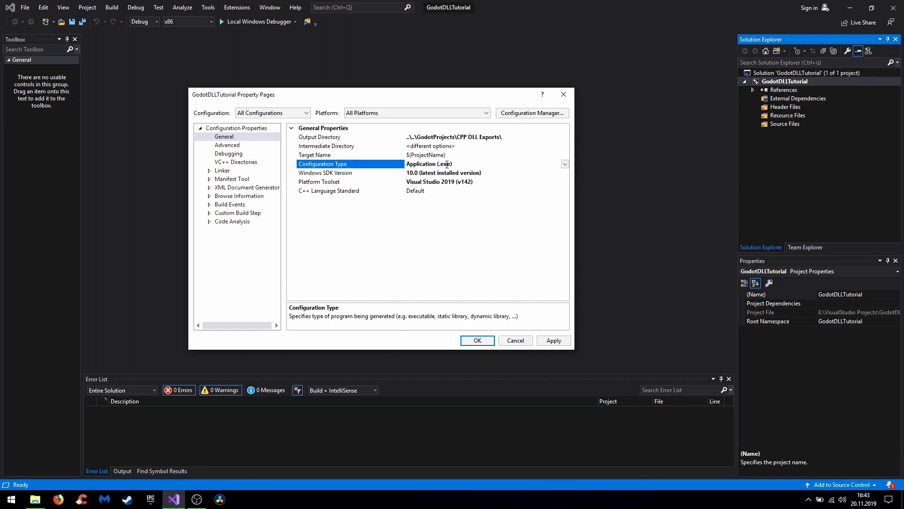
left_click(563, 164)
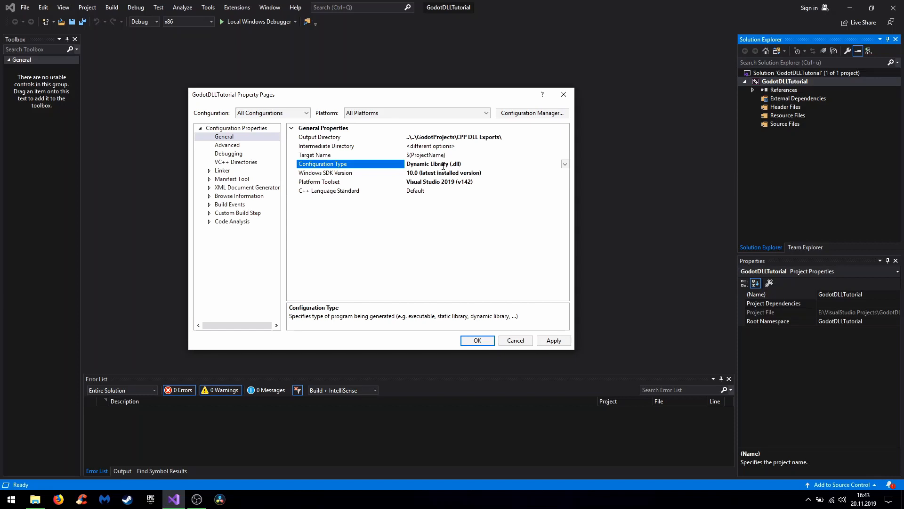
left_click(564, 164)
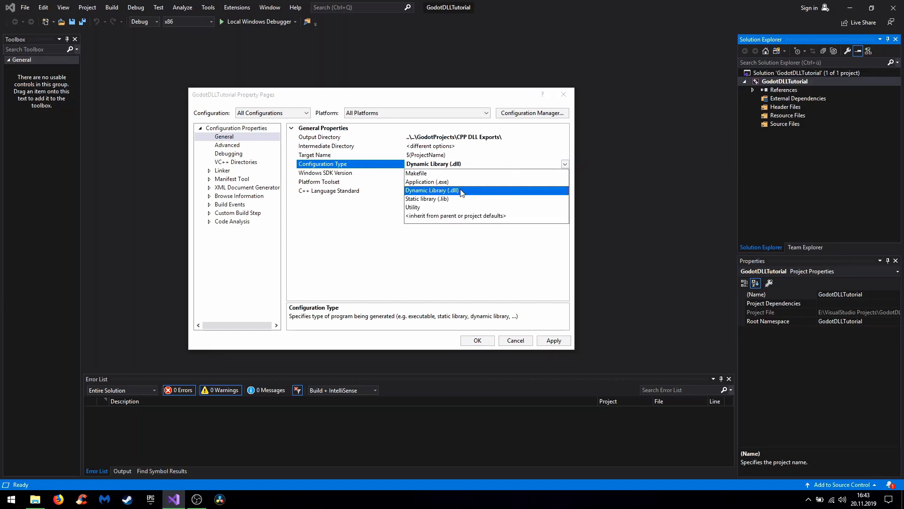
left_click(431, 190)
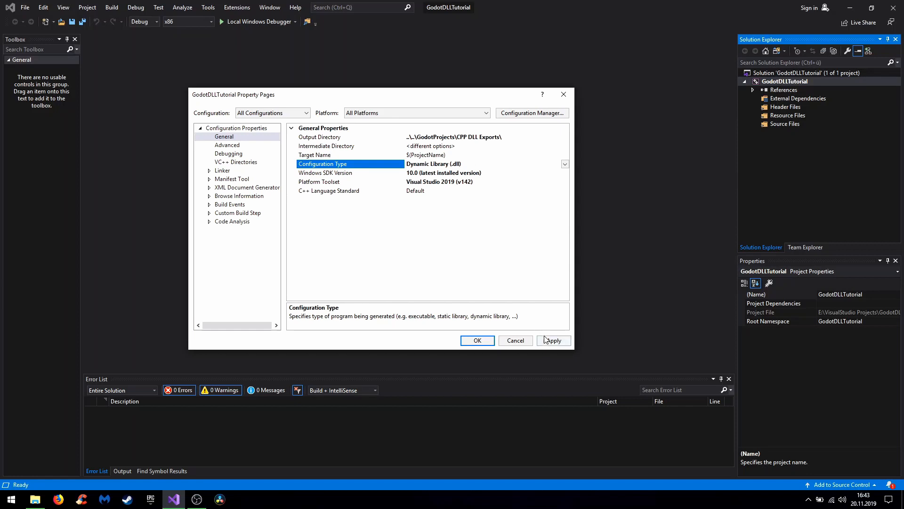
left_click(319, 136)
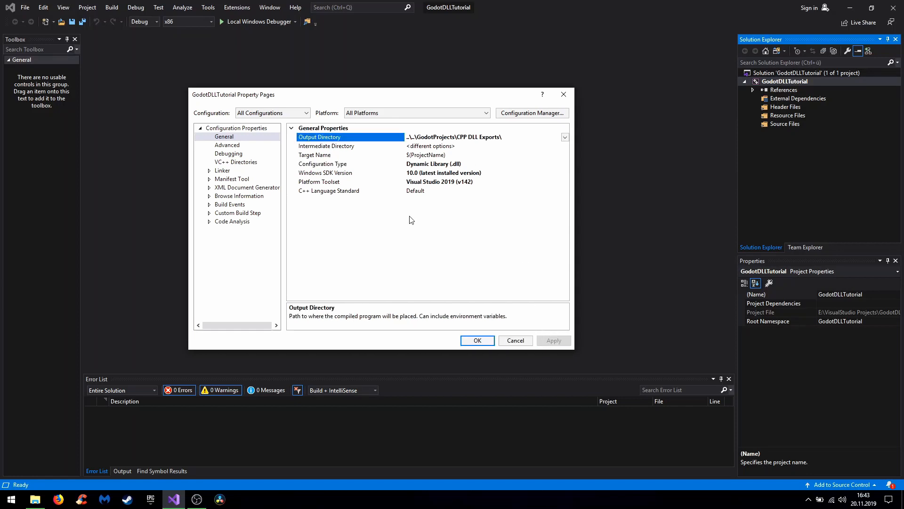
mouse_move(227, 167)
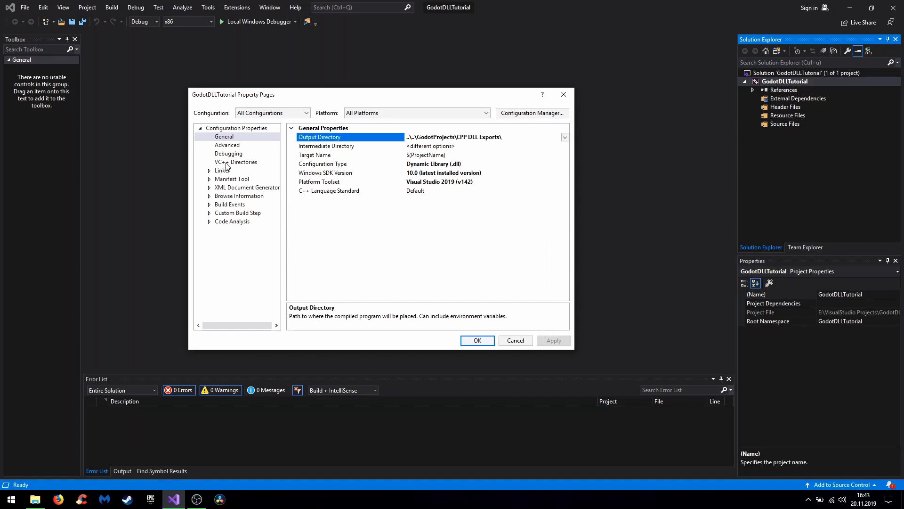
In VC++ Directories, add GodotBindings\include as an include directory
left_click(236, 163)
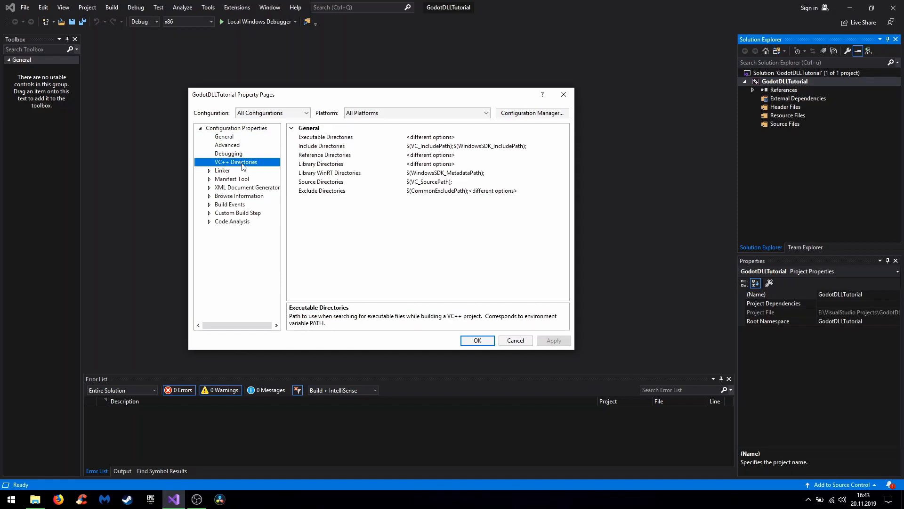
mouse_move(307, 166)
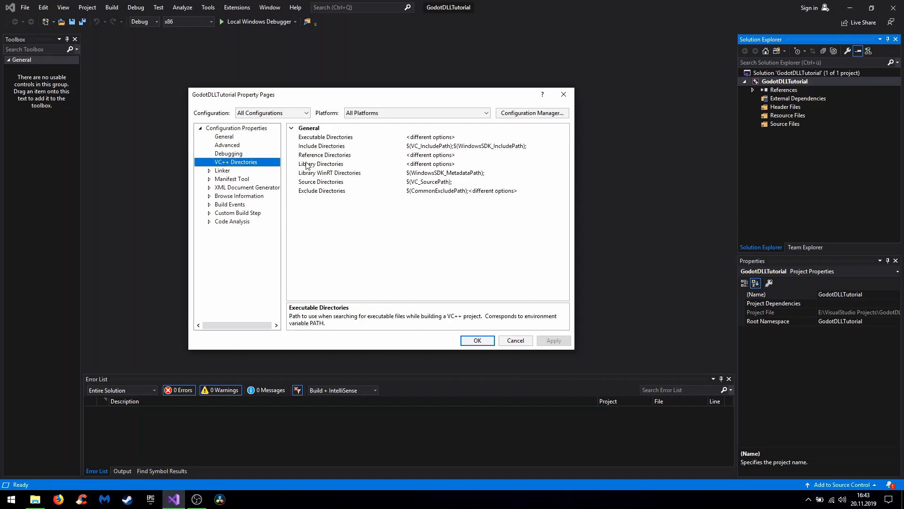
left_click(321, 146)
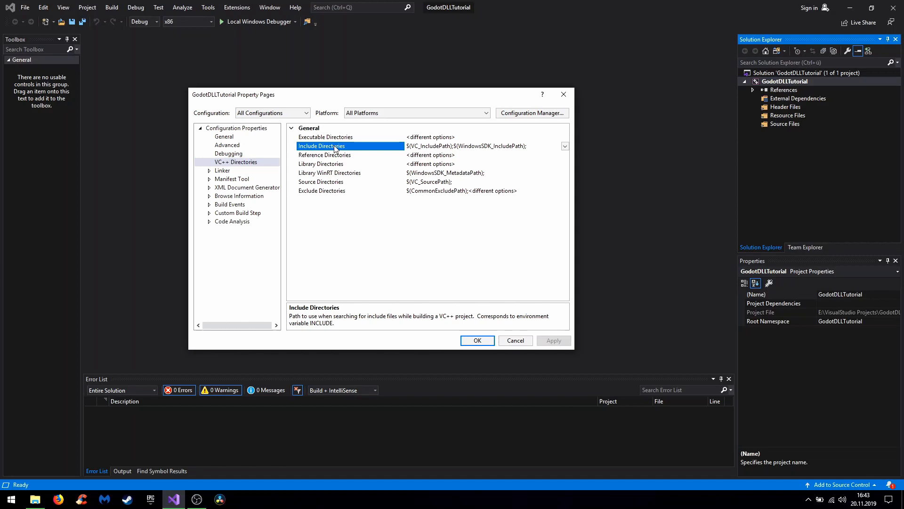
left_click(321, 164)
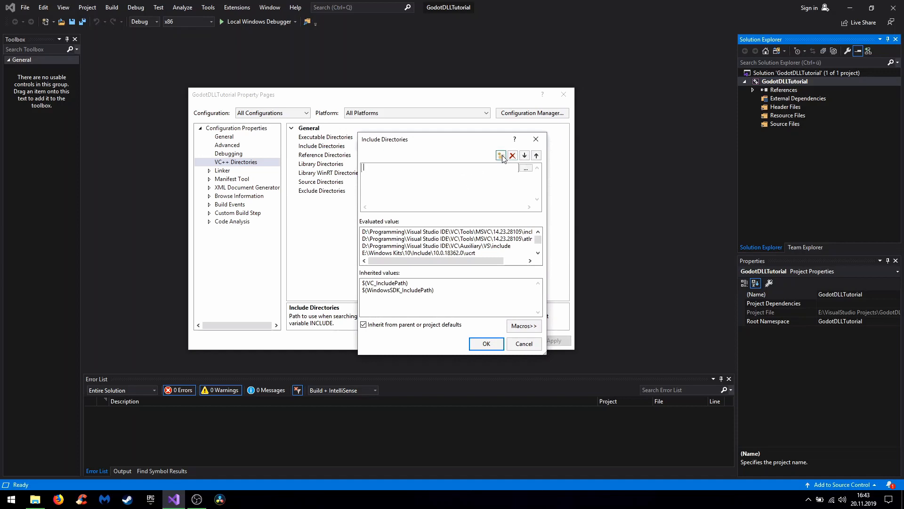
left_click(524, 168)
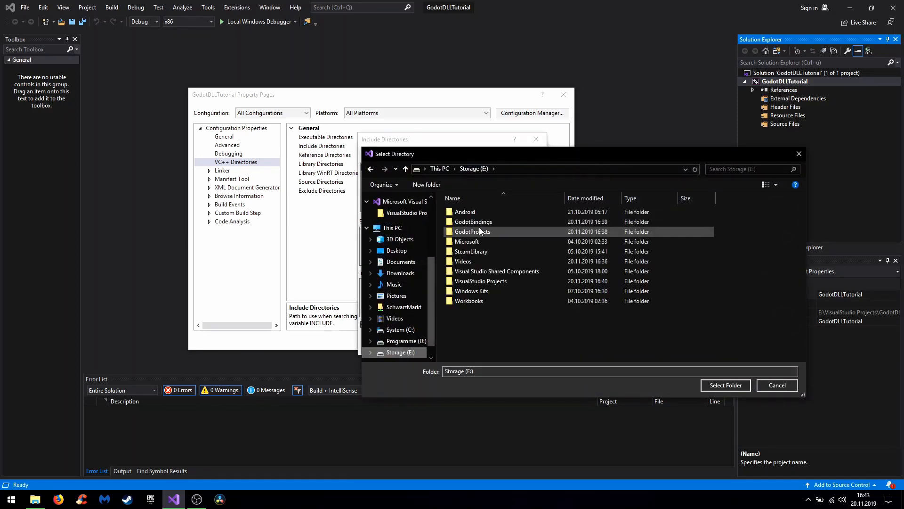
double_click(474, 221)
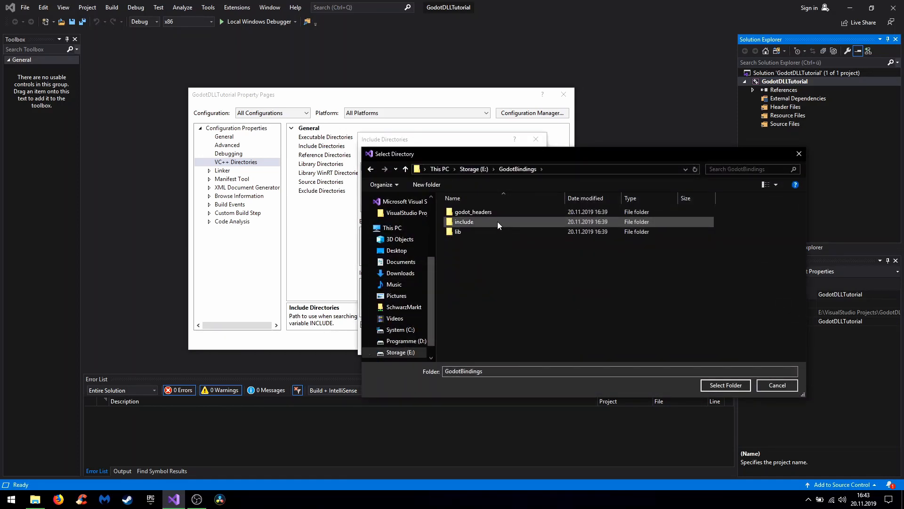
left_click(725, 385)
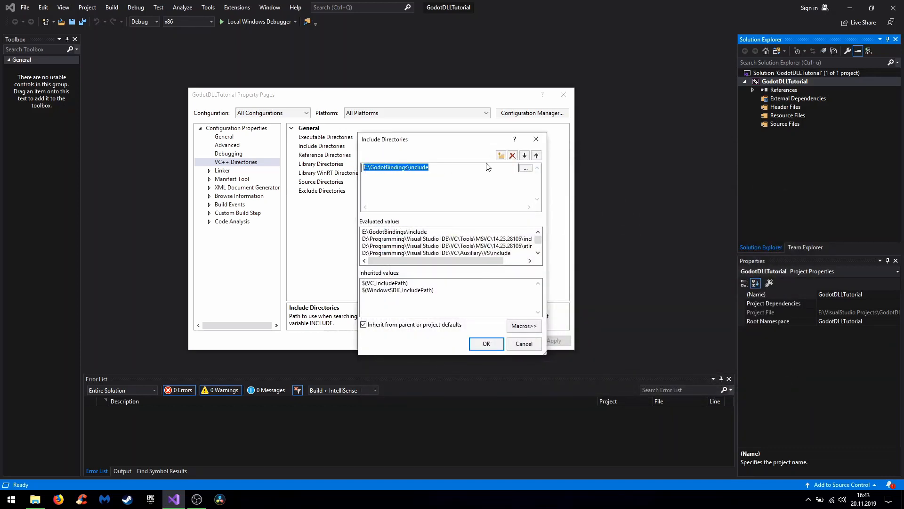
Add include\core and include\gen as further include directories
left_click(499, 156)
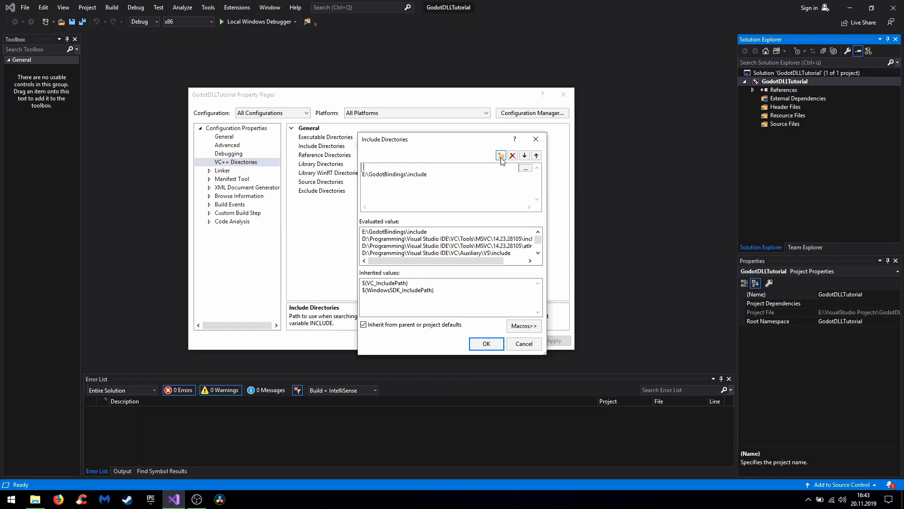
left_click(500, 156)
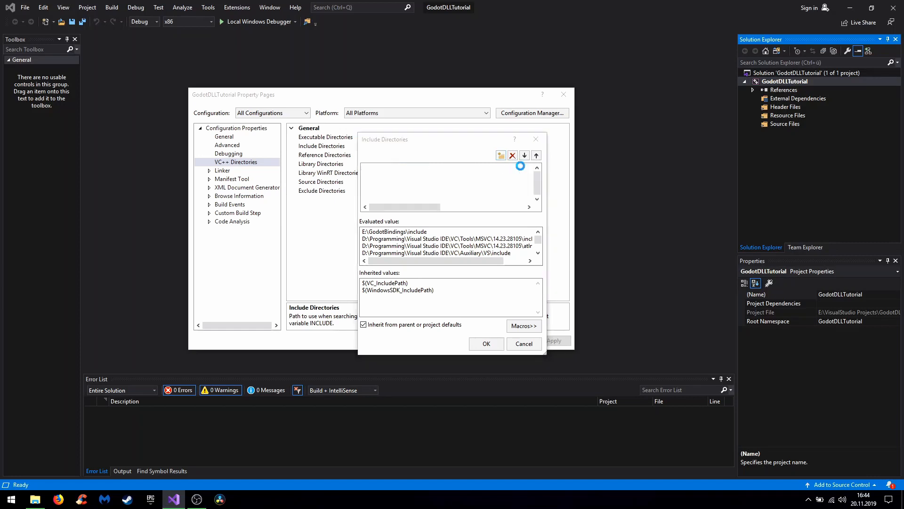
left_click(497, 155)
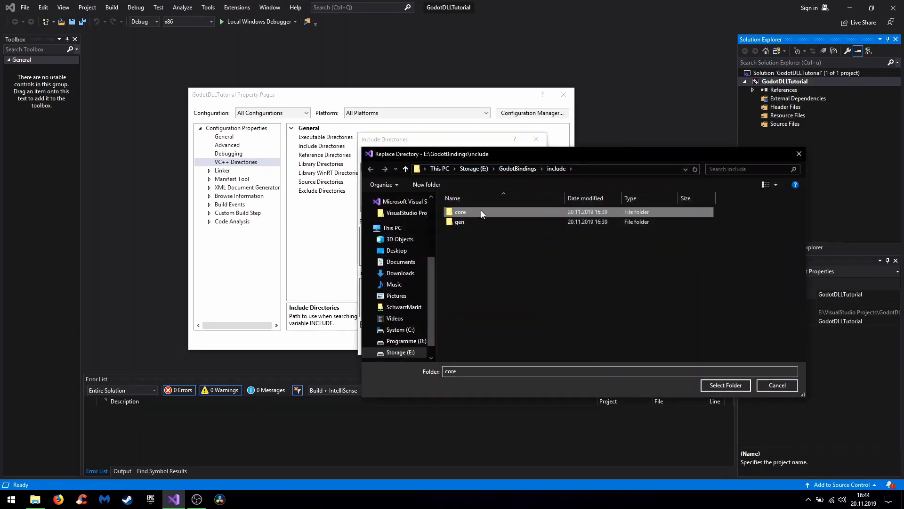
left_click(726, 386)
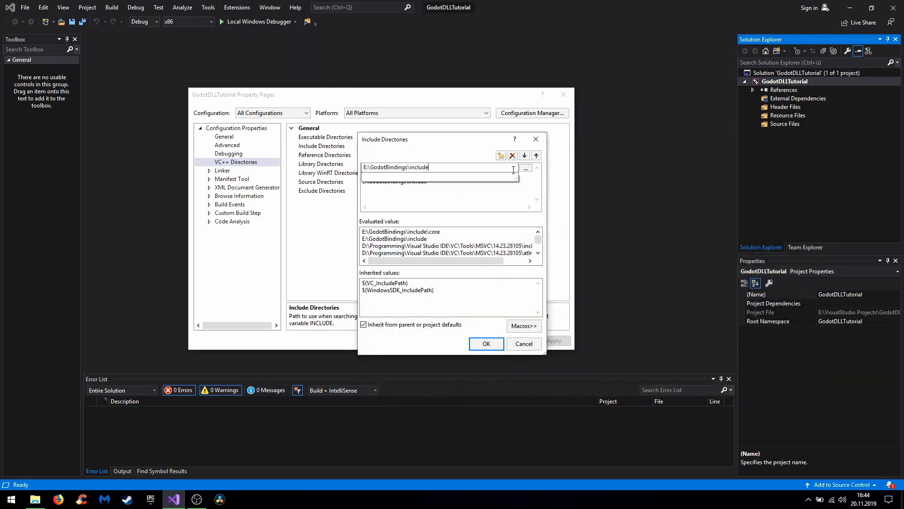
left_click(524, 168)
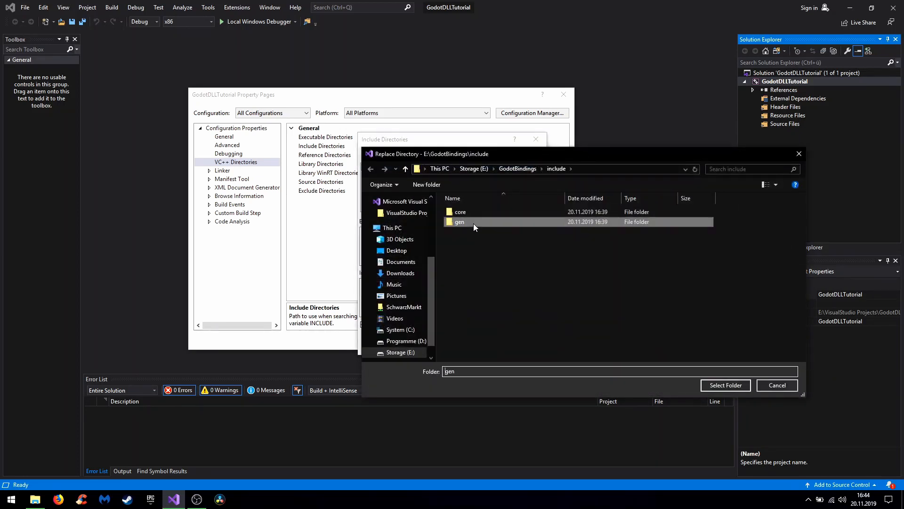
left_click(725, 385)
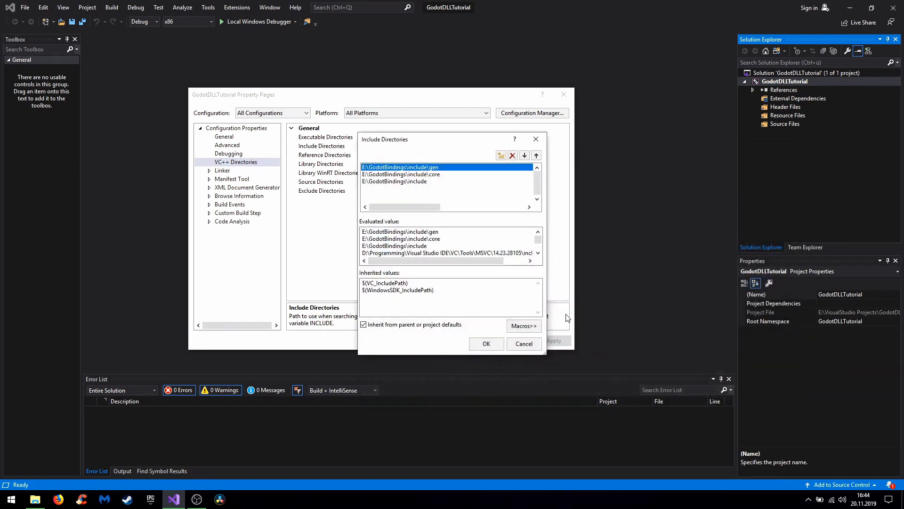
mouse_move(503, 266)
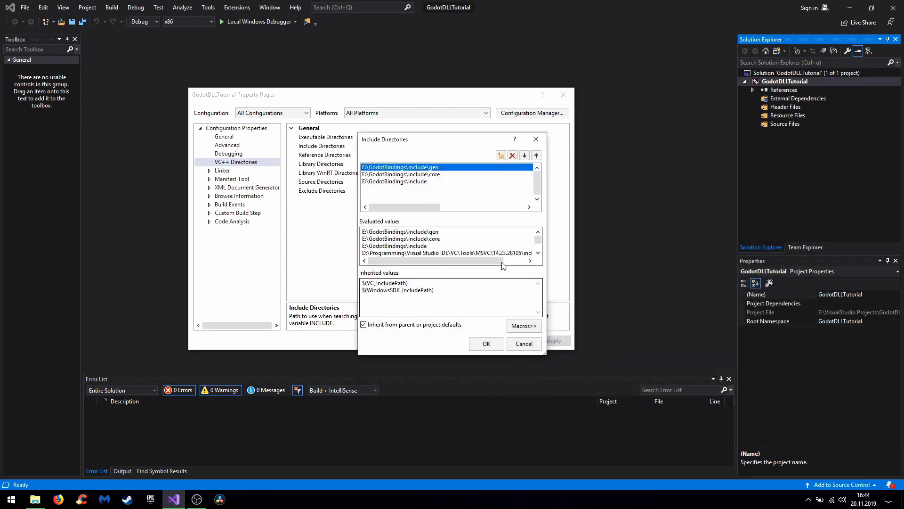
mouse_move(500, 155)
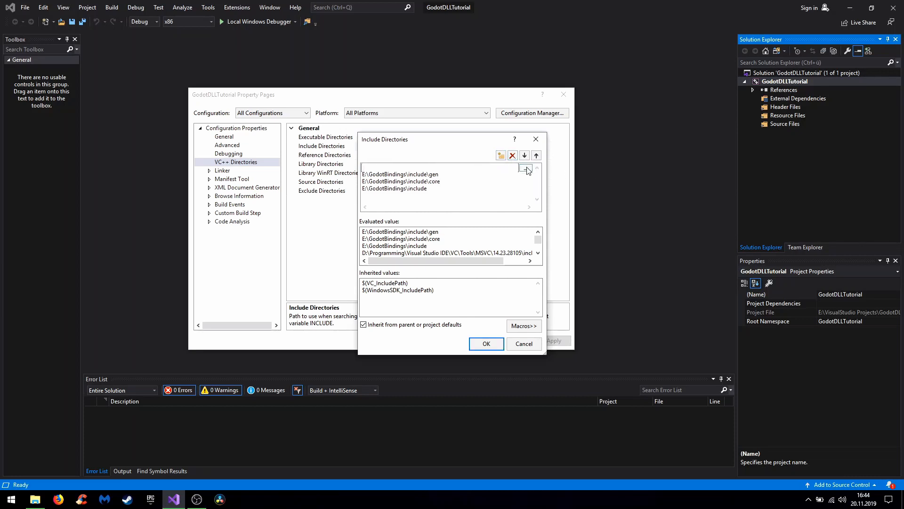
Add GodotBindings\godot_headers and accept the four include paths
left_click(526, 170)
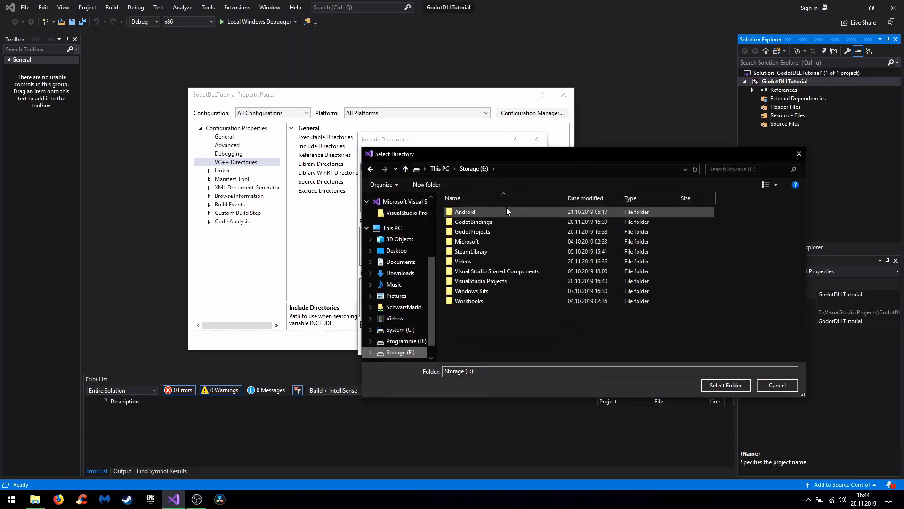
left_click(473, 232)
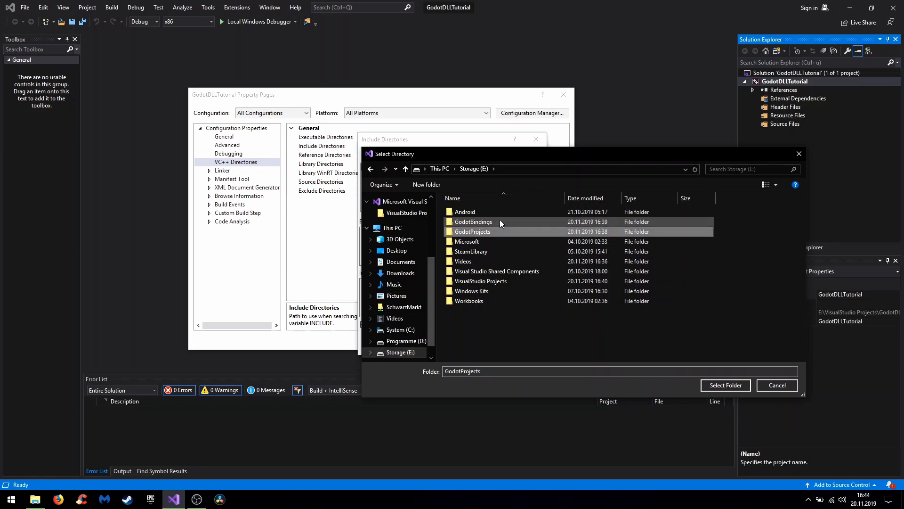
double_click(472, 222)
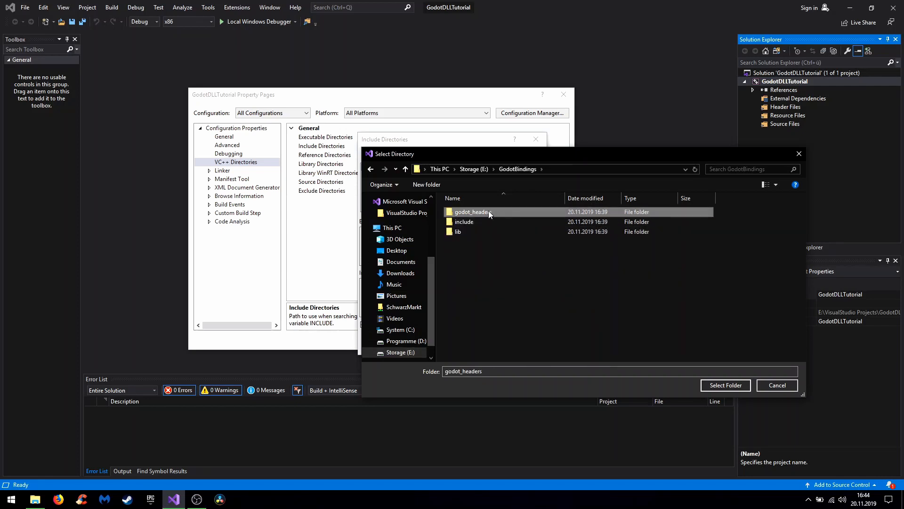
double_click(472, 212)
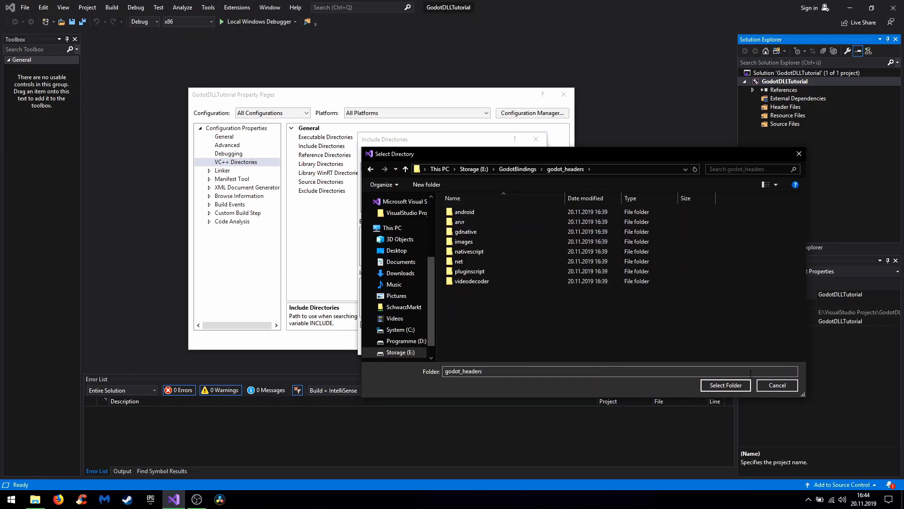
left_click(726, 385)
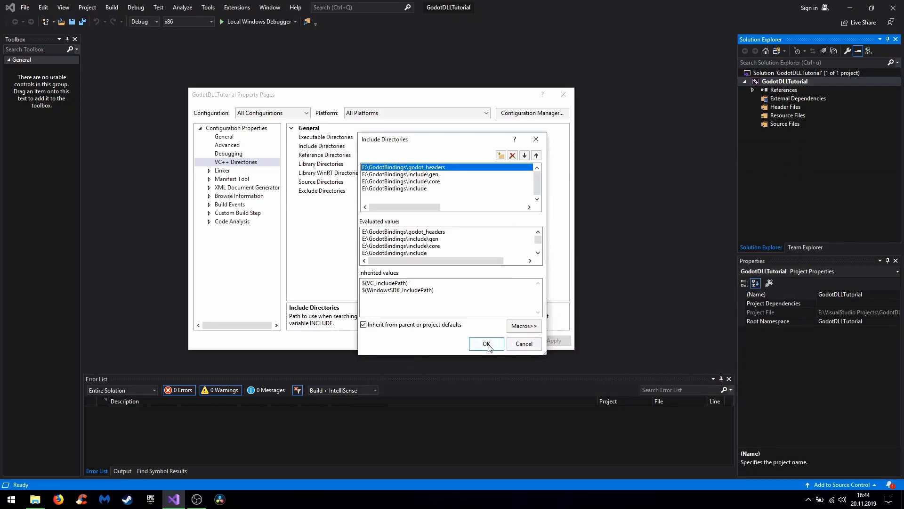
left_click(486, 344)
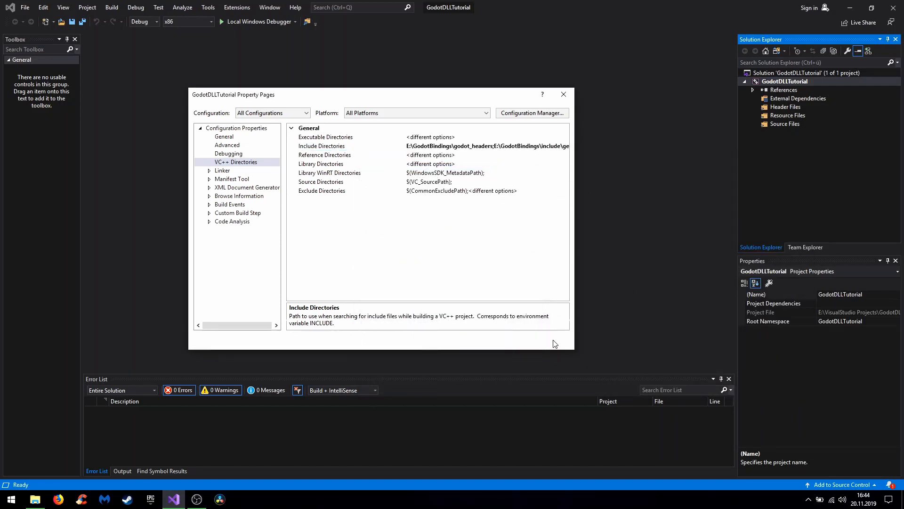
Set Library Directories to E:\GodotBindings\lib ahead of the inherited $(LibraryPath)
left_click(321, 164)
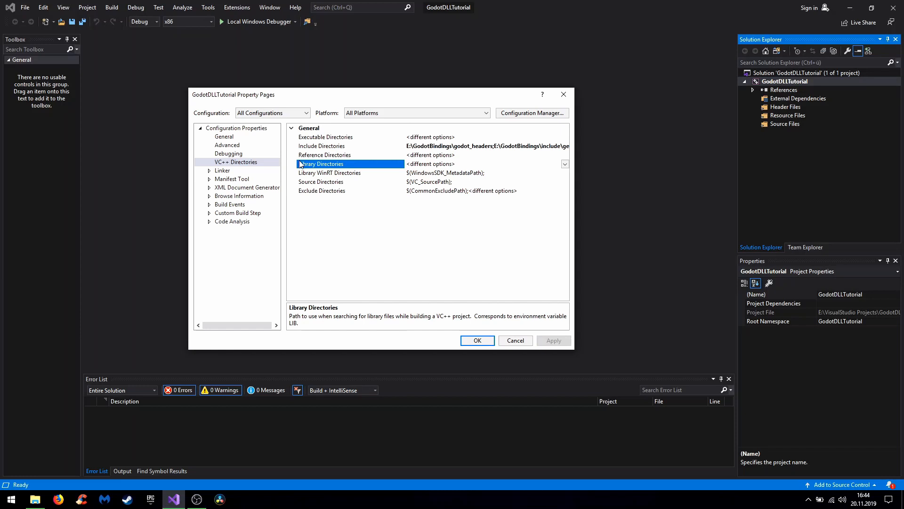
left_click(564, 164)
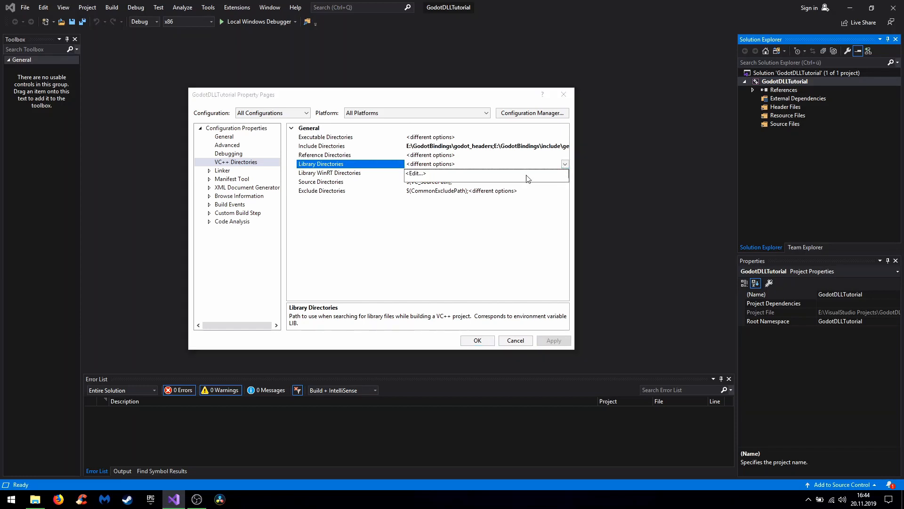
left_click(415, 173)
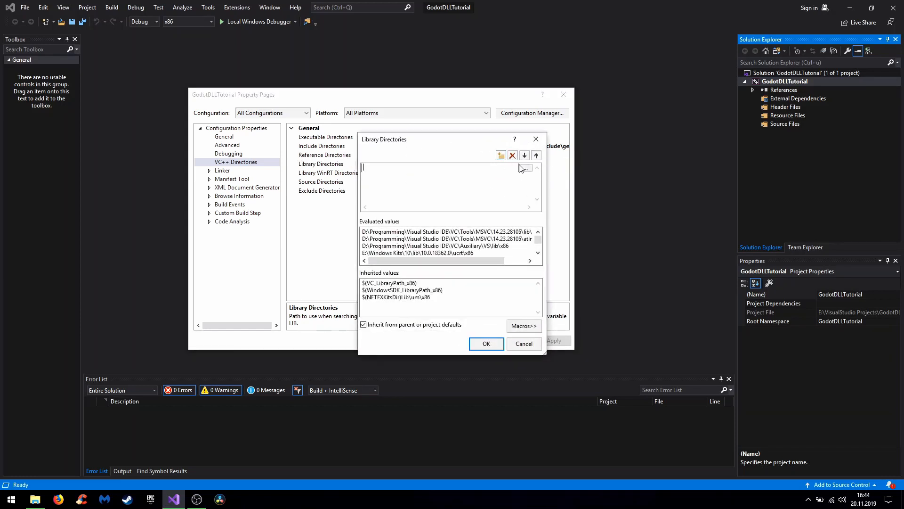
left_click(522, 168)
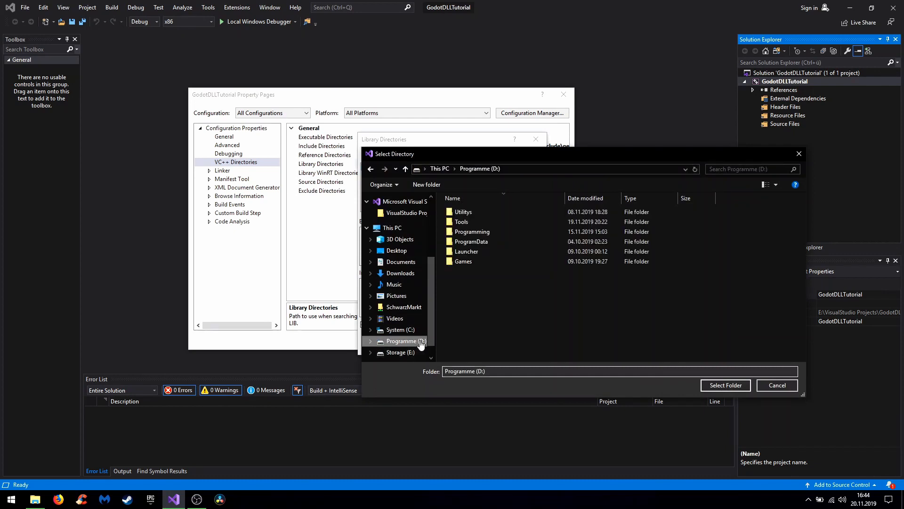
left_click(400, 352)
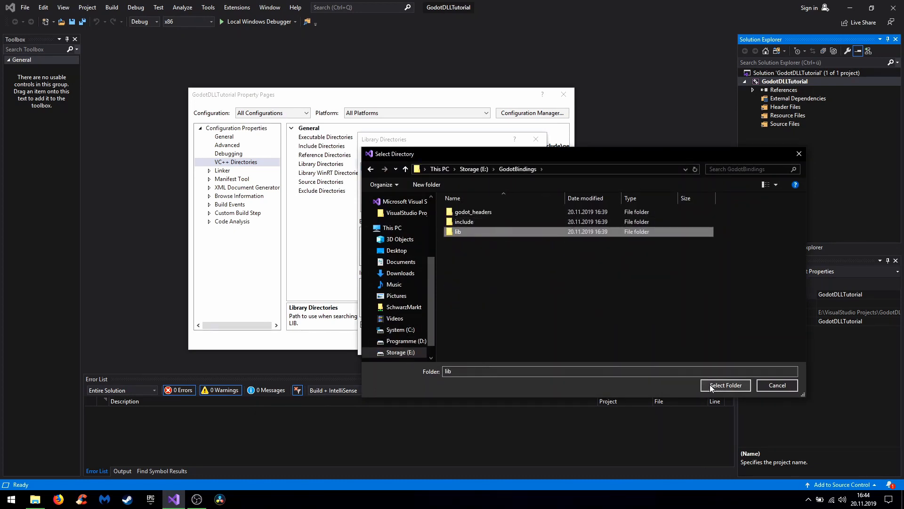
left_click(725, 384)
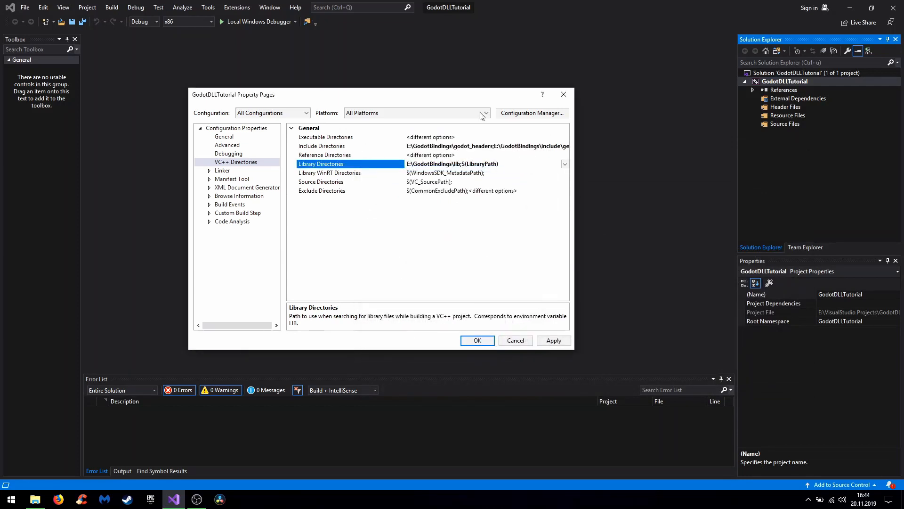
left_click(236, 161)
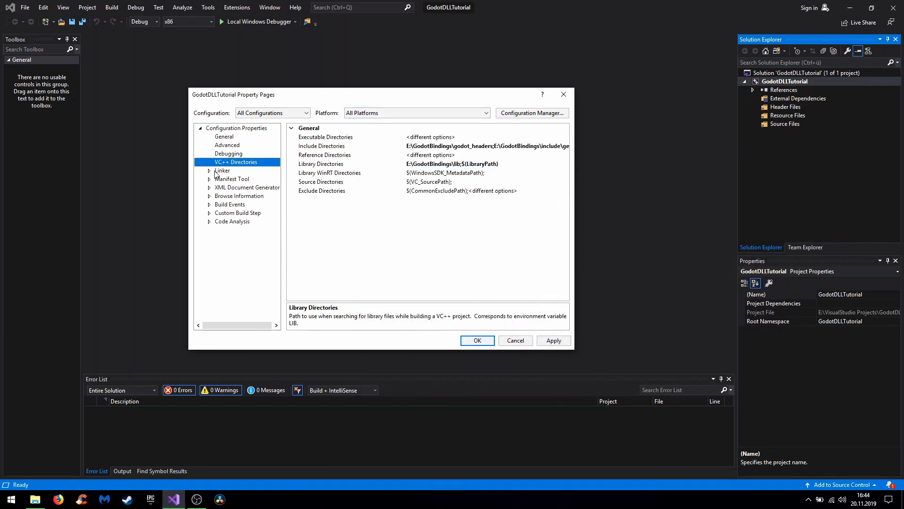
Under Linker > General, add E:\GodotBindings\lib to Additional Library Directories
left_click(222, 170)
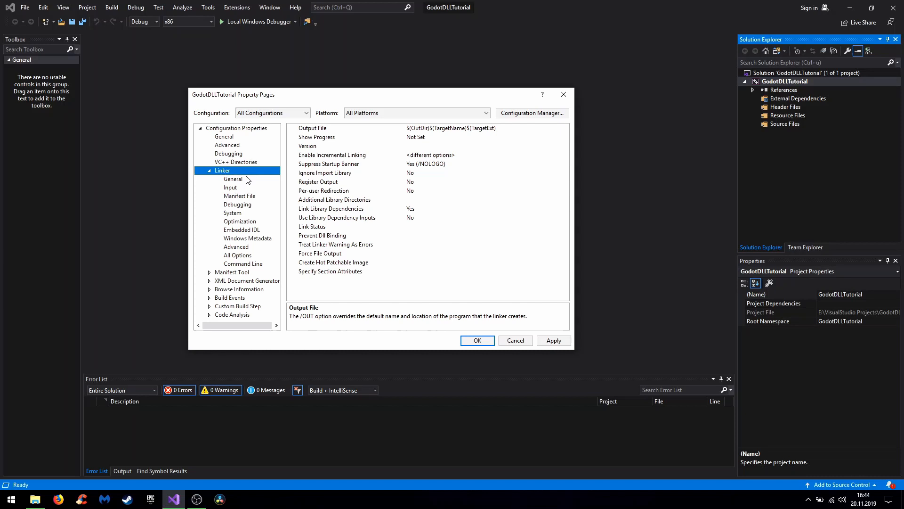
left_click(334, 200)
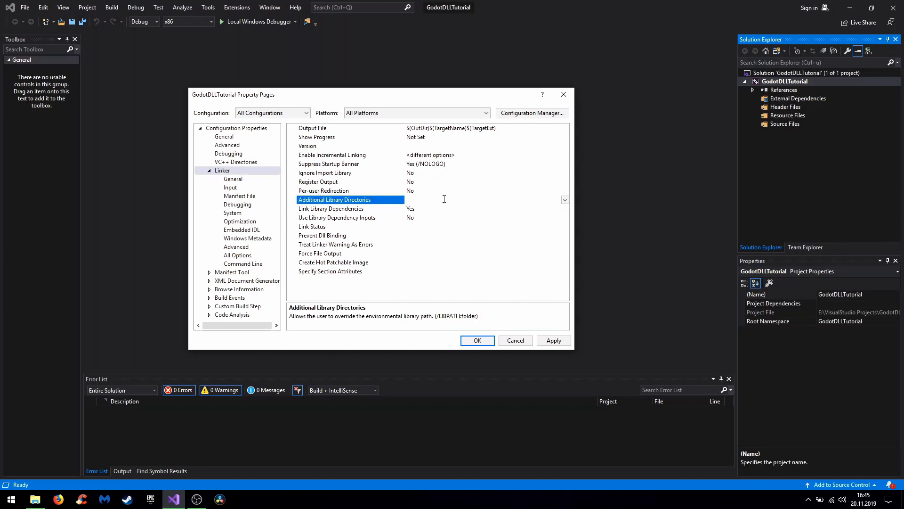
left_click(564, 200)
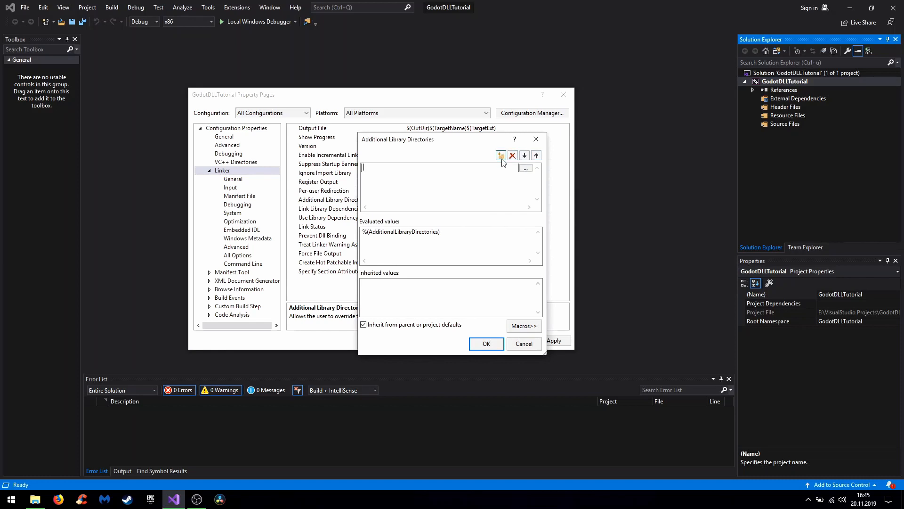
left_click(525, 167)
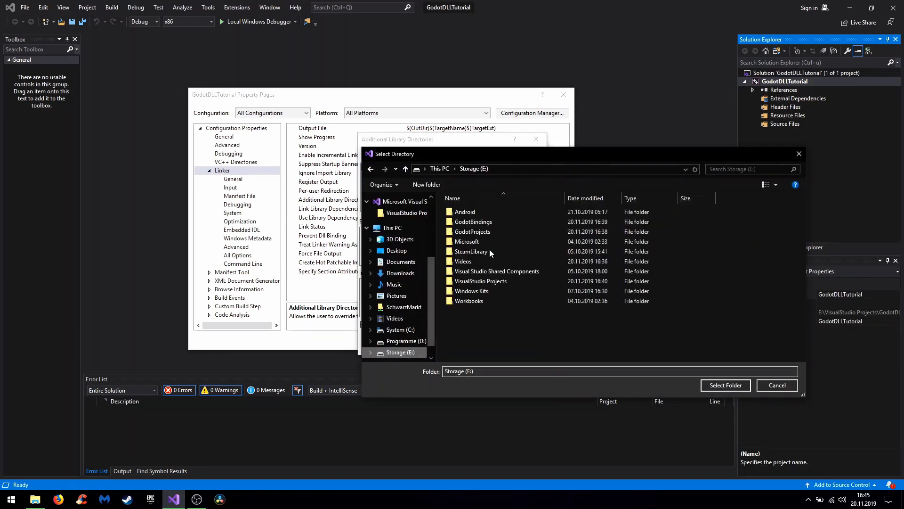
double_click(473, 222)
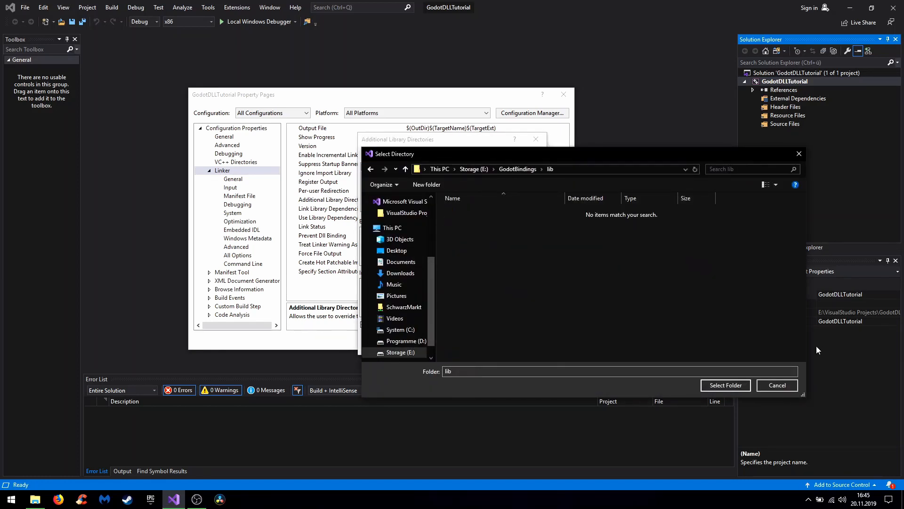
left_click(726, 385)
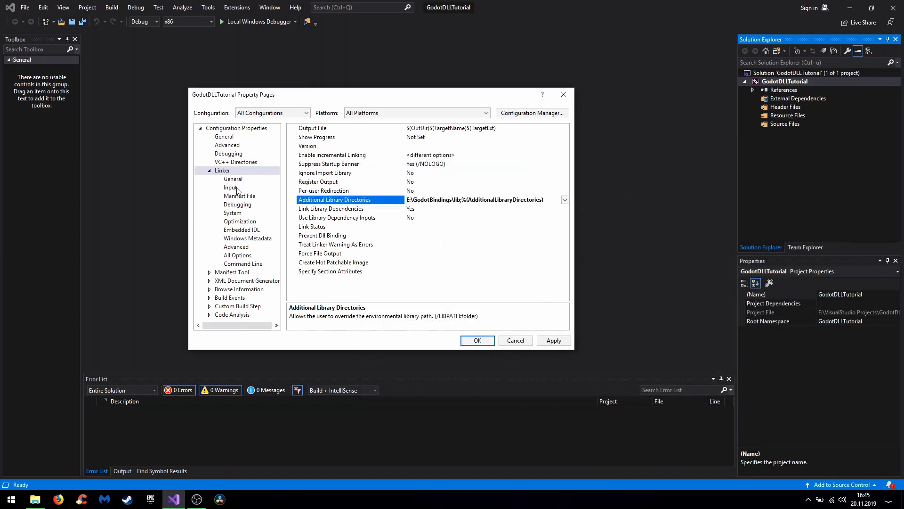
left_click(230, 186)
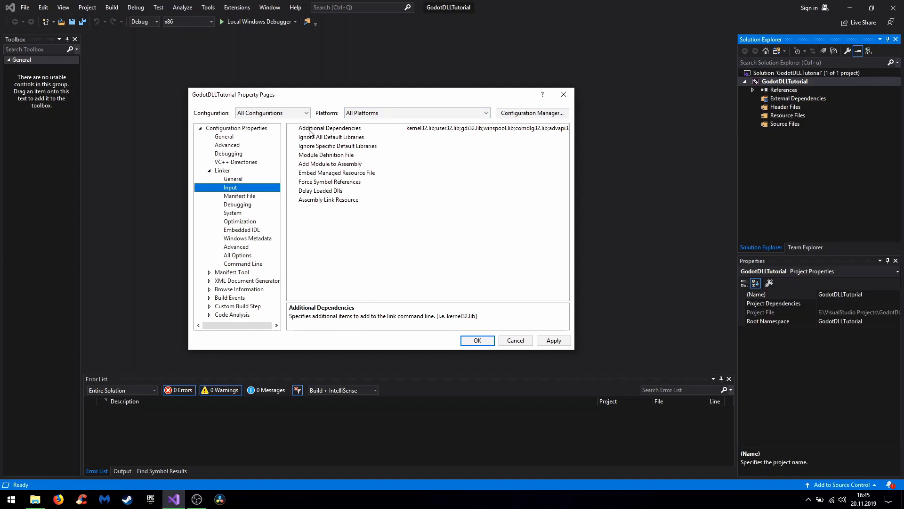
Select Additional Dependencies and target the Debug configuration on x64
left_click(328, 127)
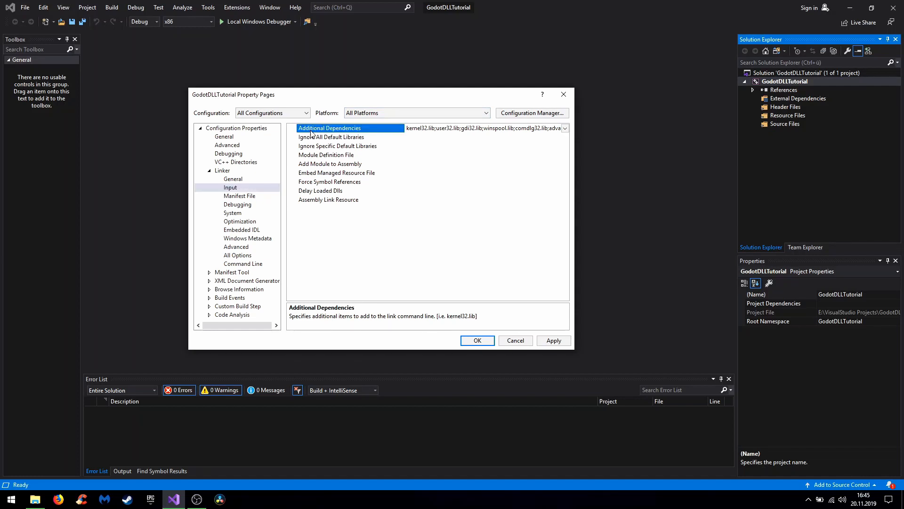
left_click(484, 127)
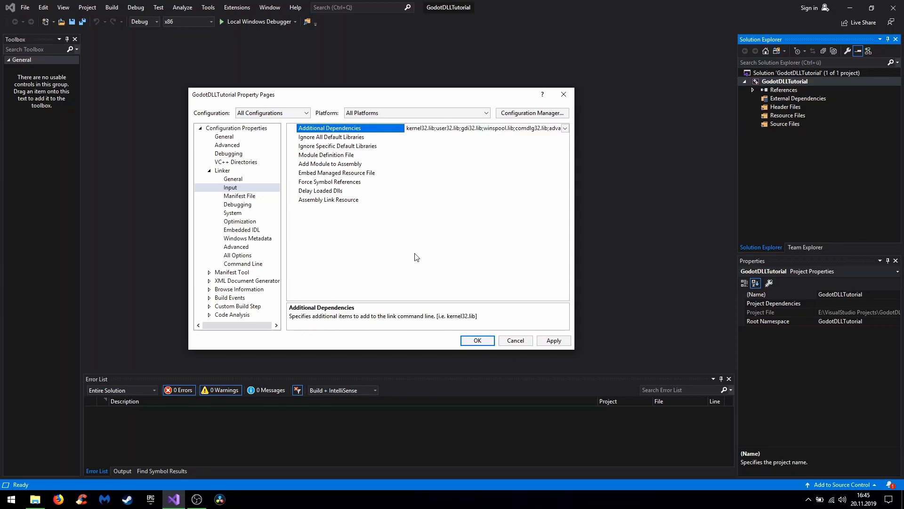
mouse_move(413, 251)
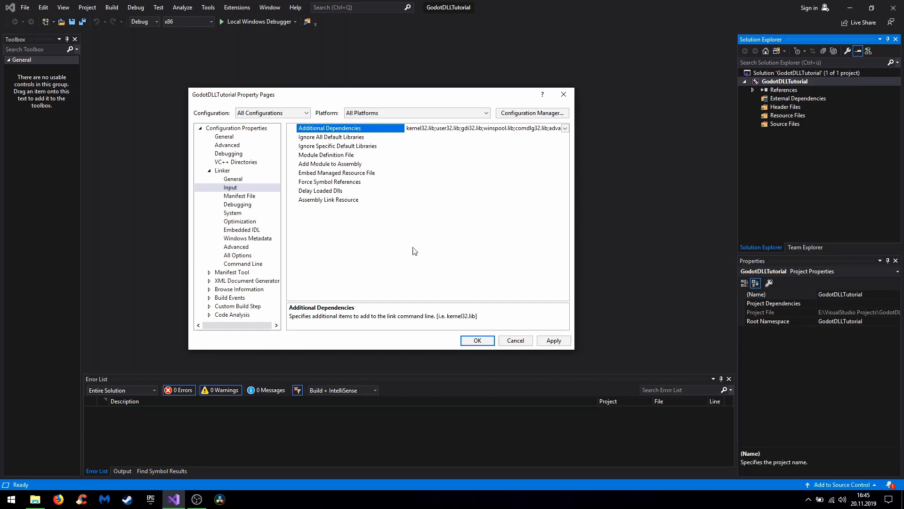
mouse_move(437, 243)
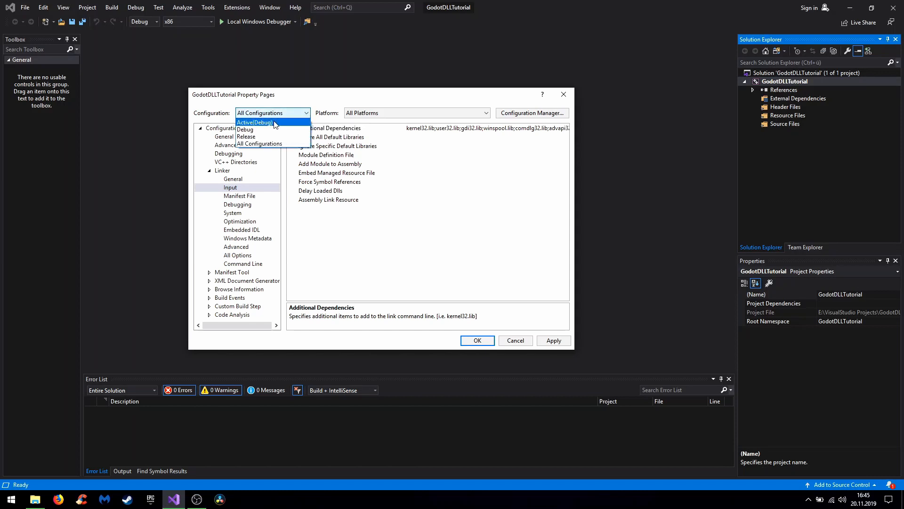
mouse_move(199, 118)
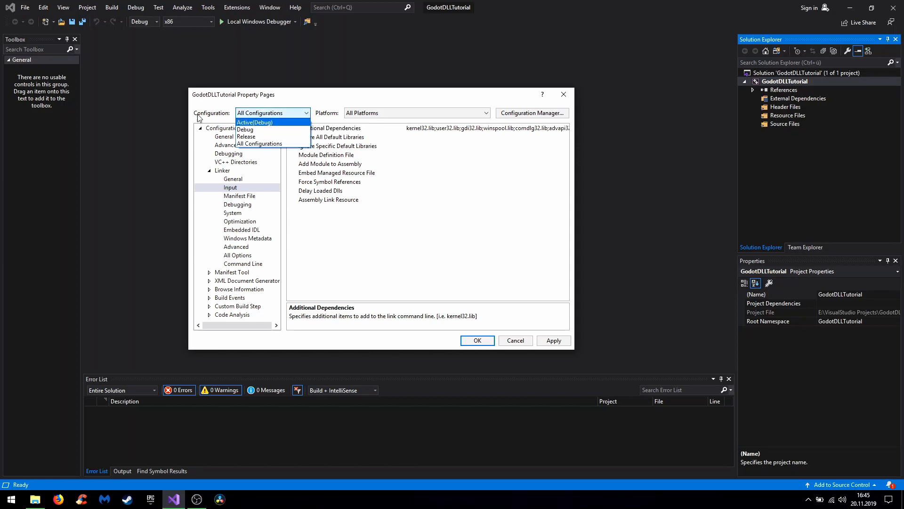
mouse_move(245, 135)
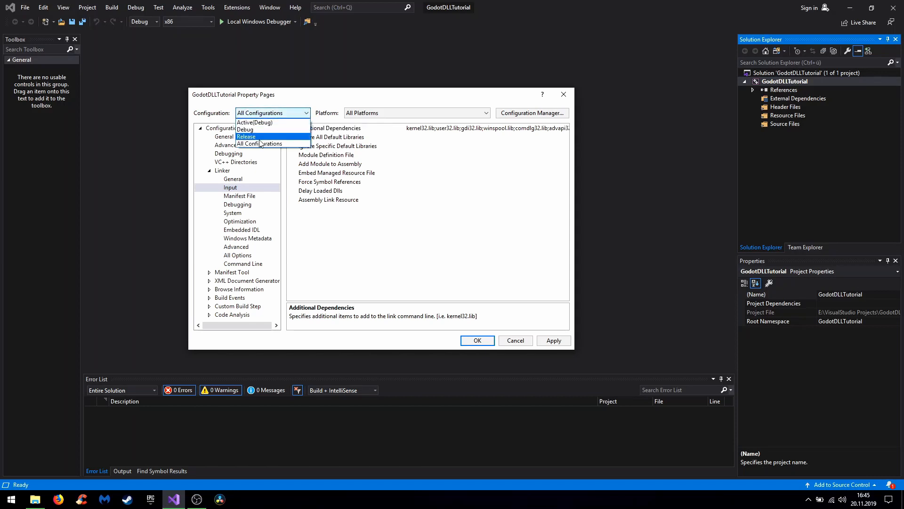
left_click(255, 129)
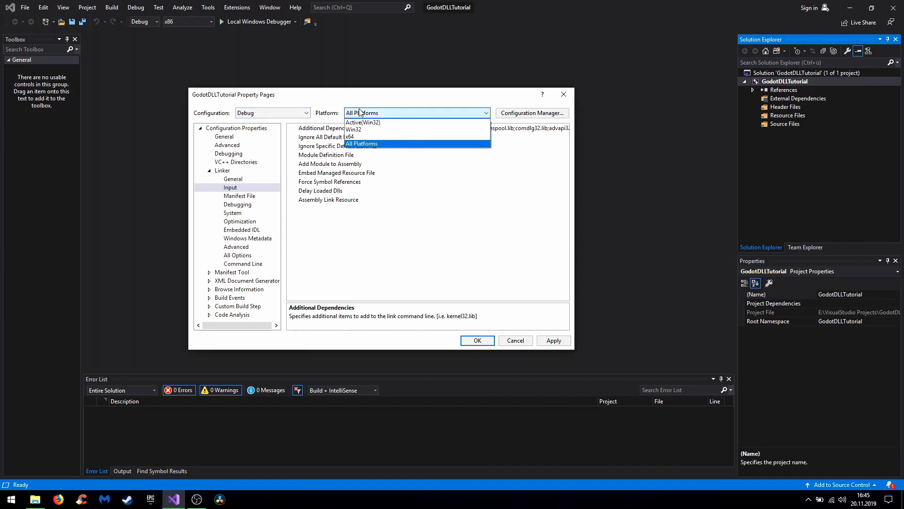
left_click(350, 136)
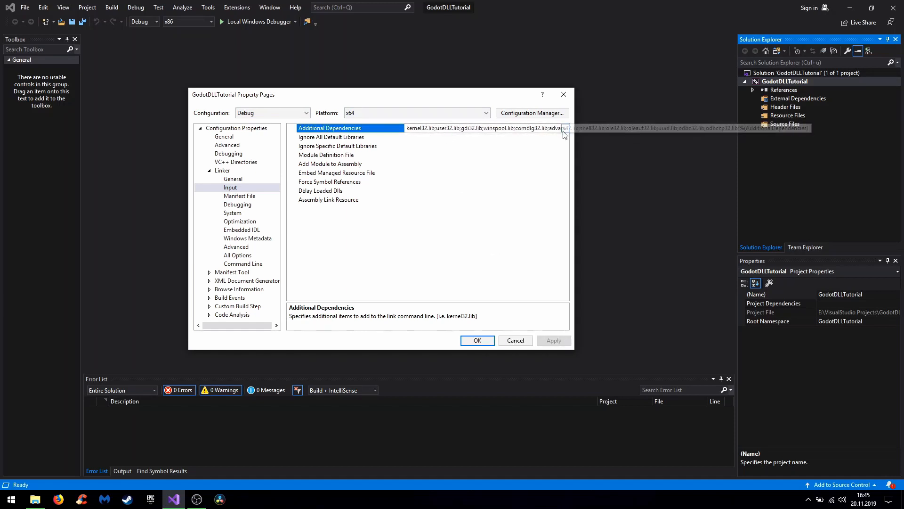
Add libgodot-cpp.windows.debug.default.lib from E:\GodotBindings\lib to the Debug x64 Additional Dependencies
left_click(565, 128)
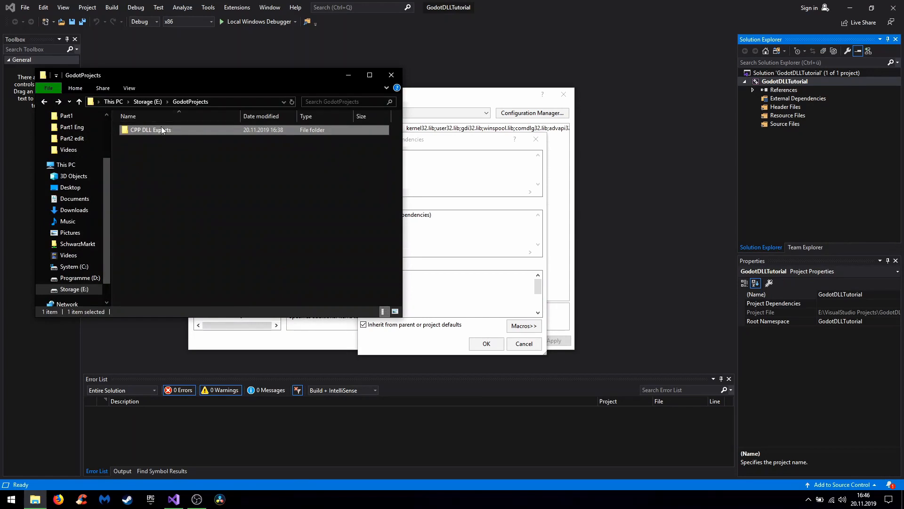
left_click(79, 102)
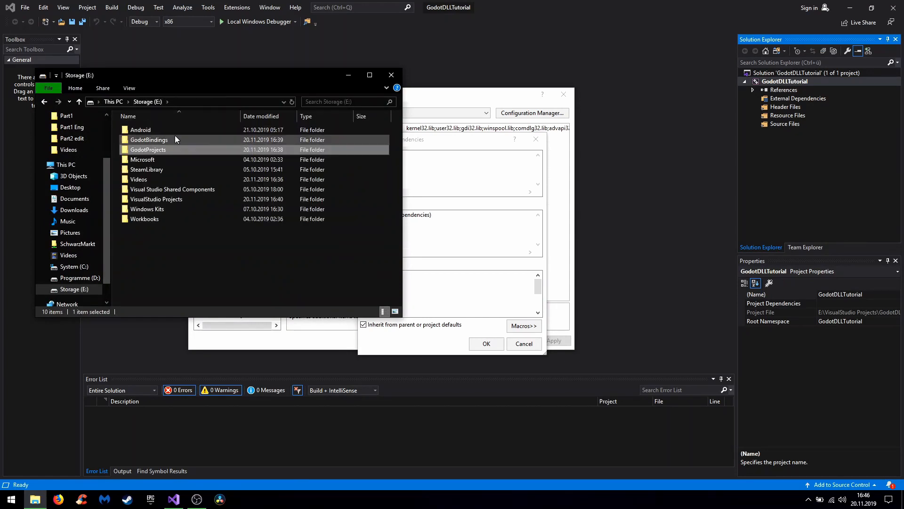
double_click(150, 140)
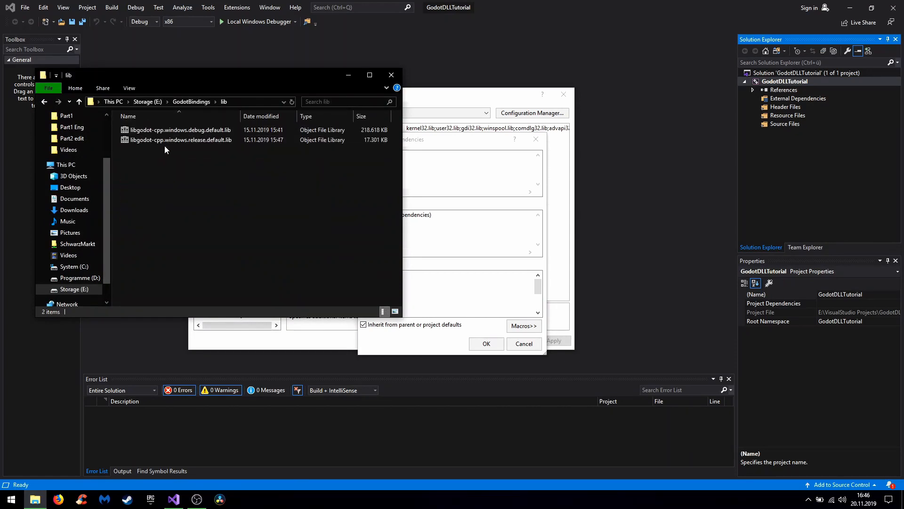
left_click(180, 130)
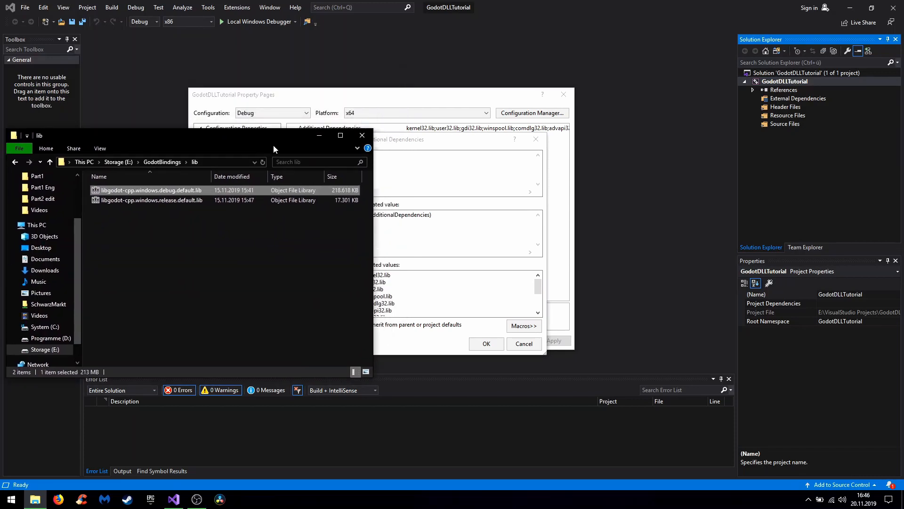
double_click(150, 190)
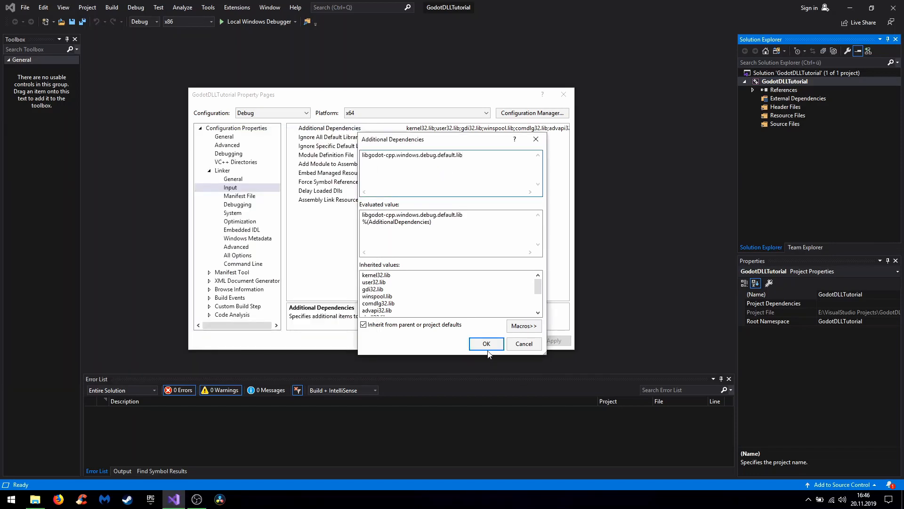
left_click(487, 343)
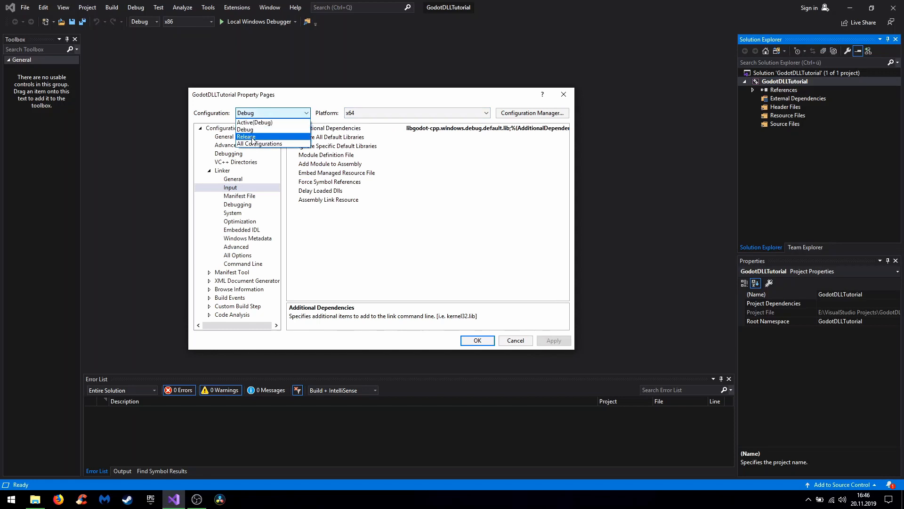
Add libgodot-cpp.windows.release.default.lib to the Release x64 Additional Dependencies and close the Property Pages
left_click(246, 137)
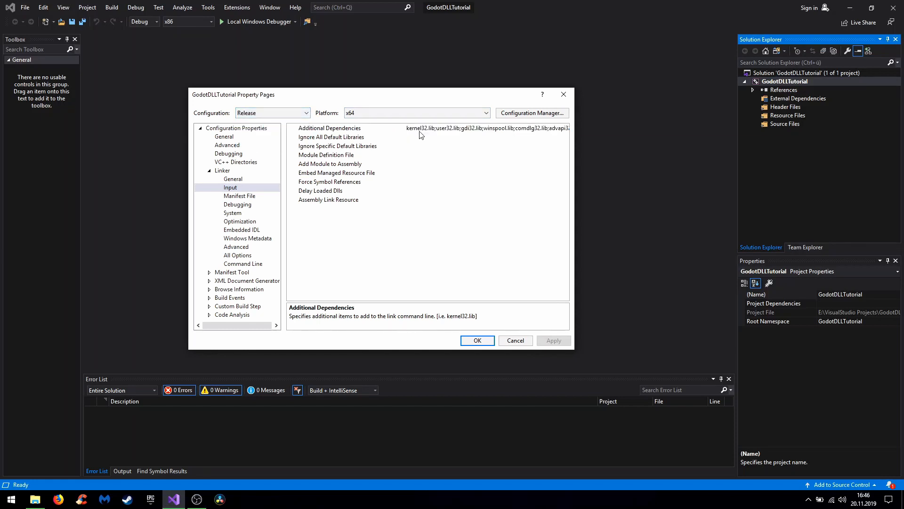
left_click(34, 499)
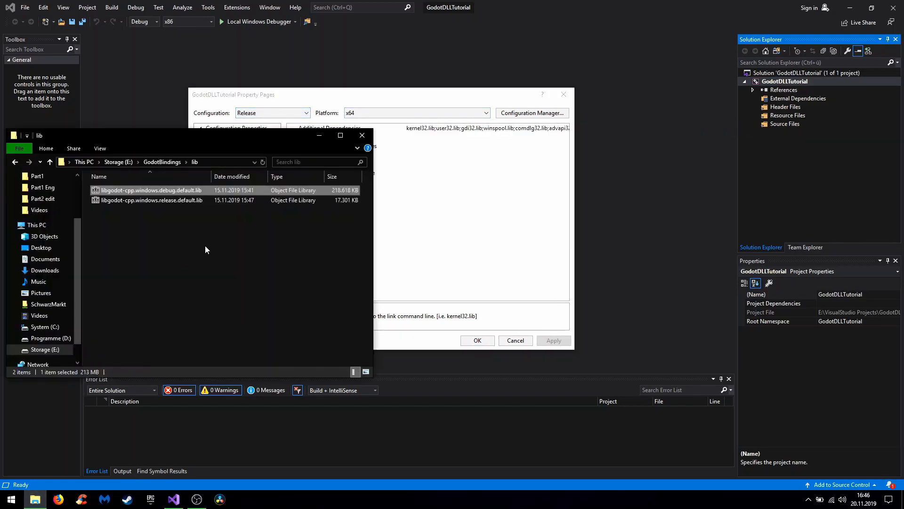
left_click(152, 199)
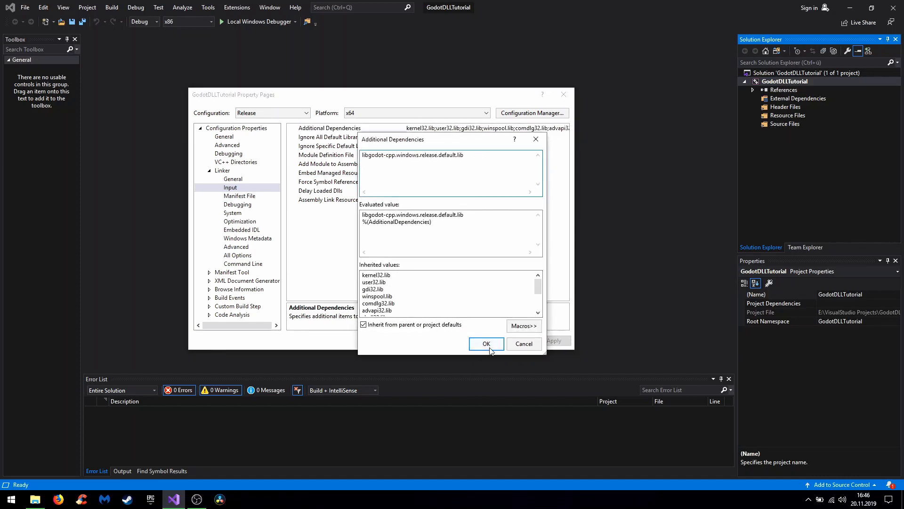
left_click(487, 344)
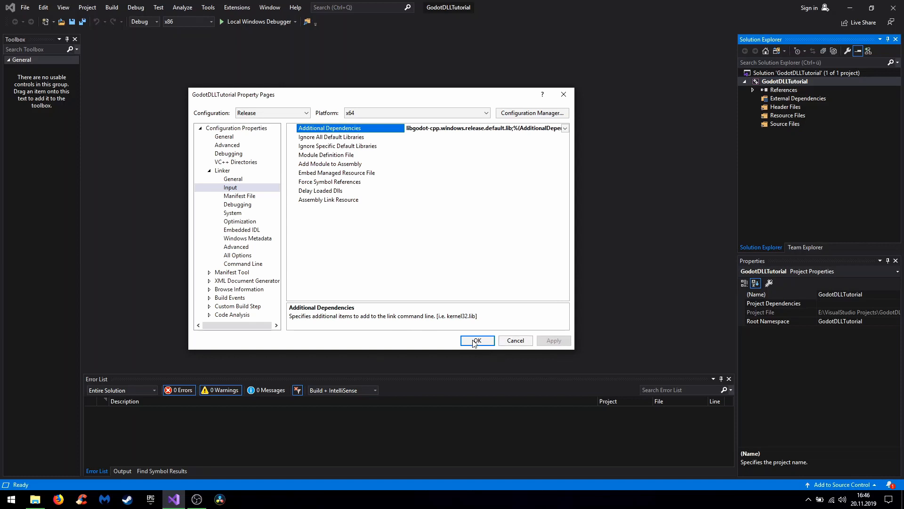
mouse_move(245, 284)
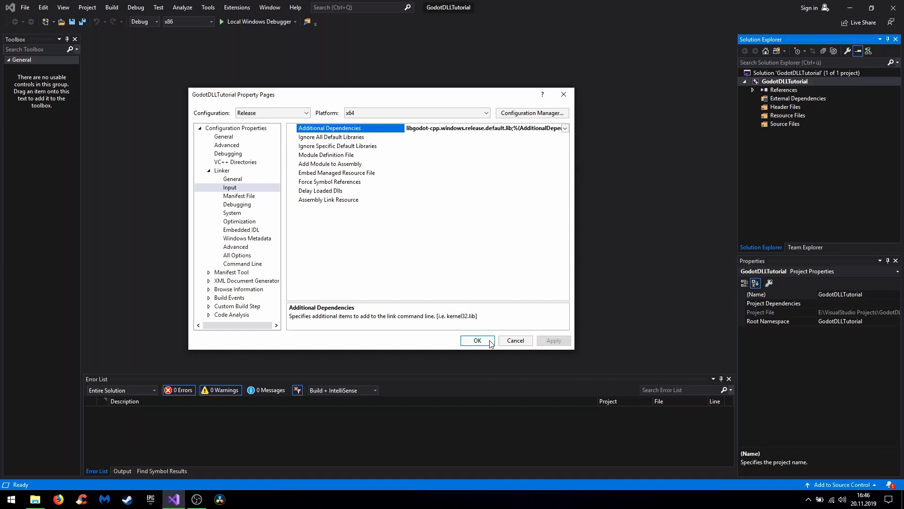
left_click(476, 340)
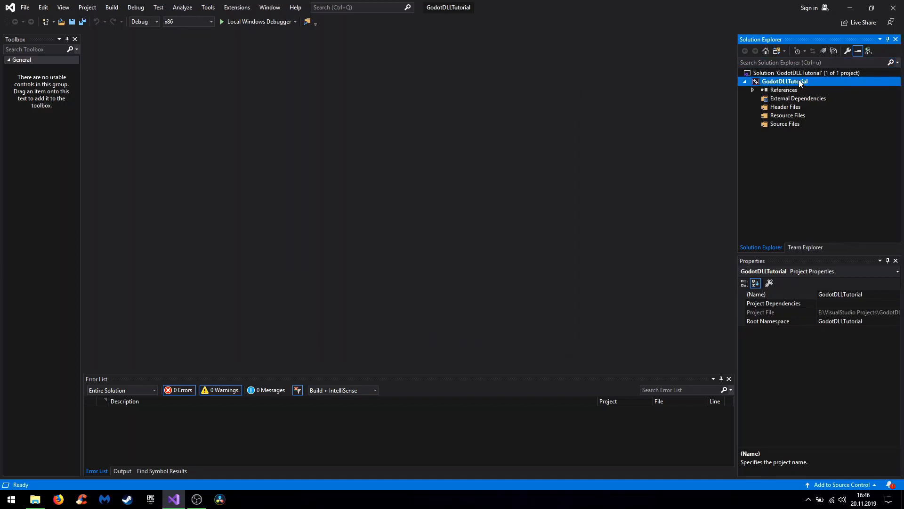
Rebuild the GodotDLLTutorial project from Solution Explorer, finishing with Rebuild All succeeded
right_click(785, 81)
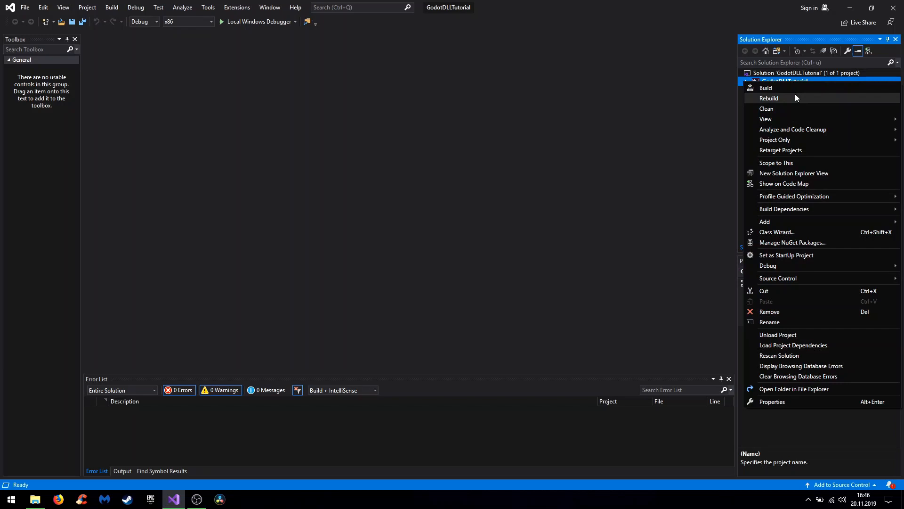
left_click(768, 98)
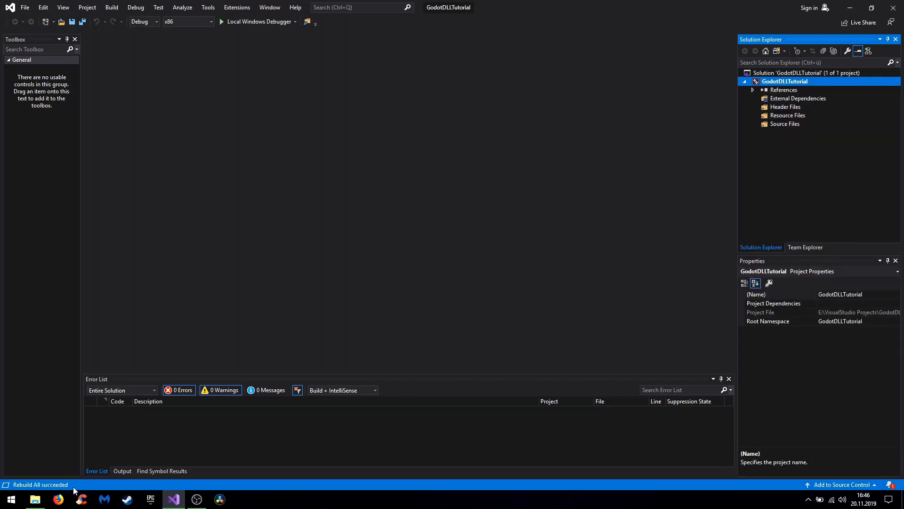
mouse_move(52, 491)
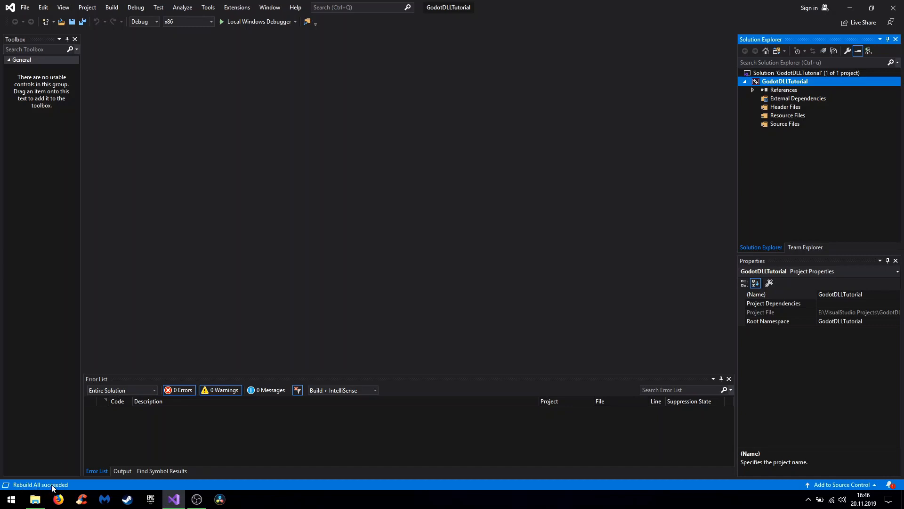
mouse_move(87, 478)
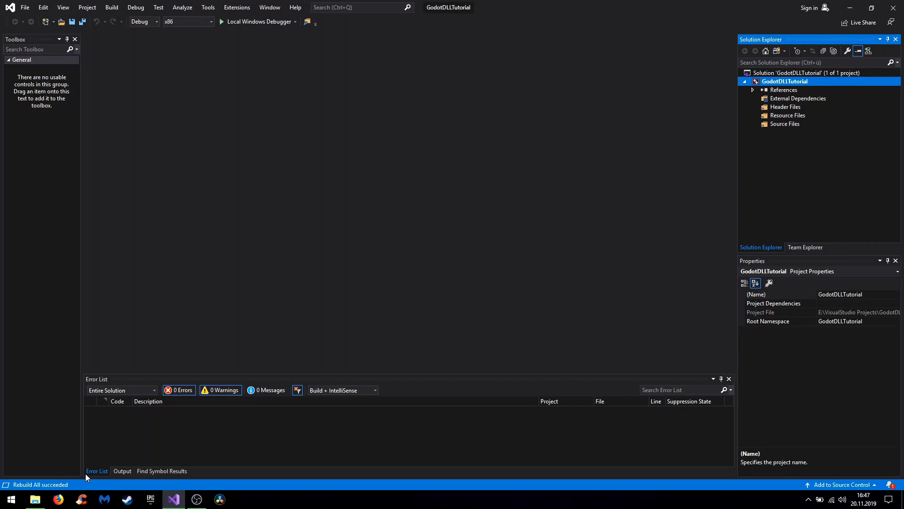